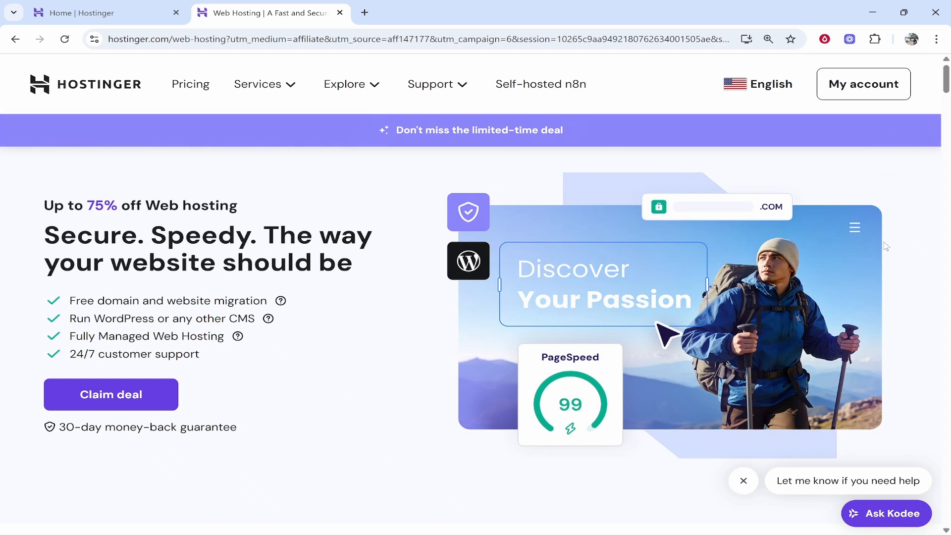
mouse_move(507, 315)
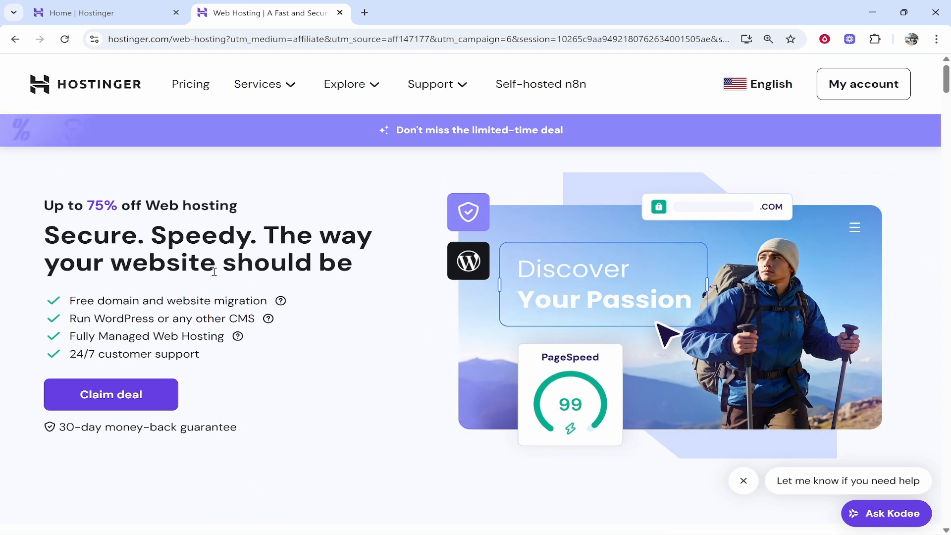
Compare the Basic, Business and Cloud Startup plan cards, highlighting the Basic plan name.
click(92, 13)
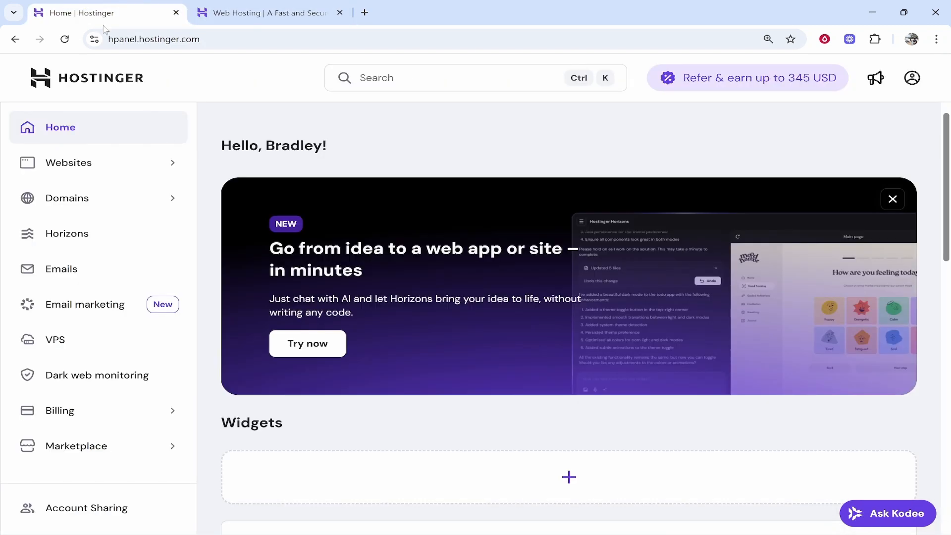
mouse_move(350, 146)
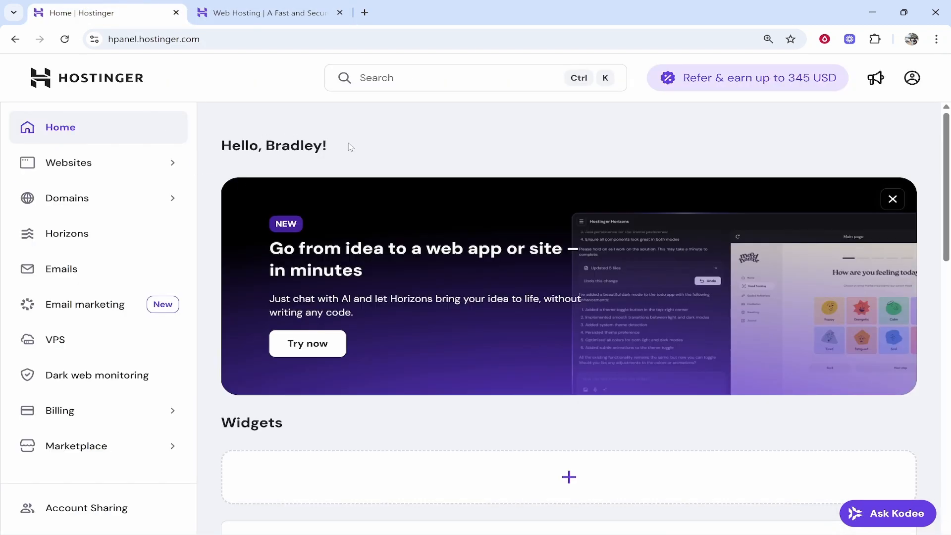
mouse_move(235, 80)
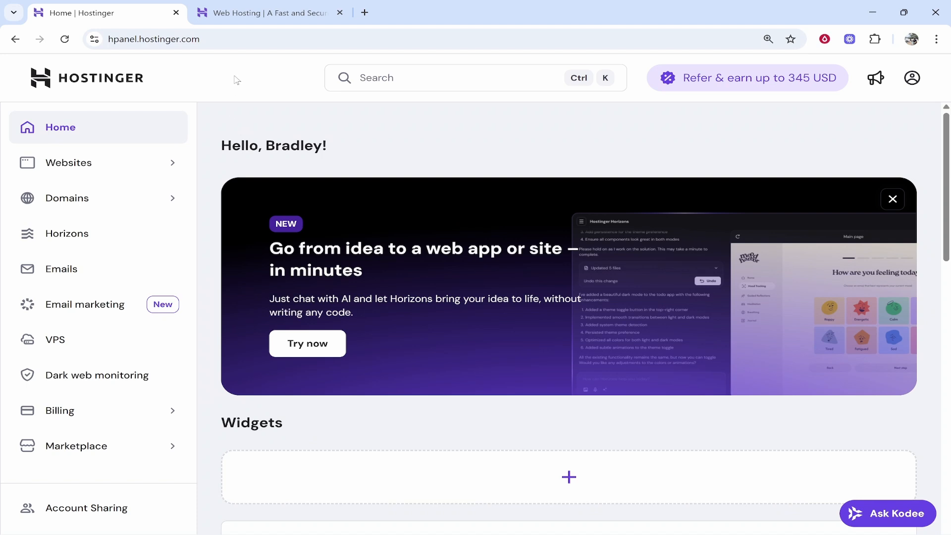
click(267, 12)
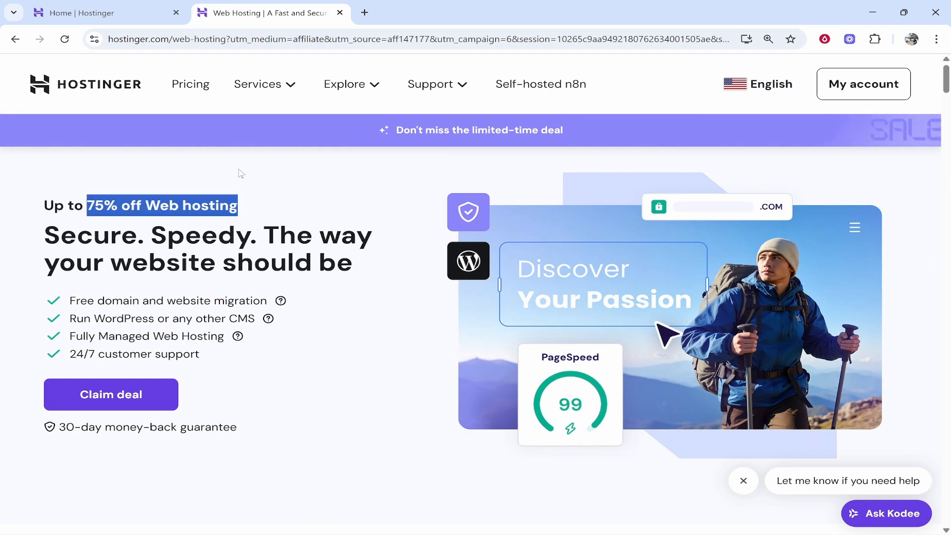
mouse_move(111, 394)
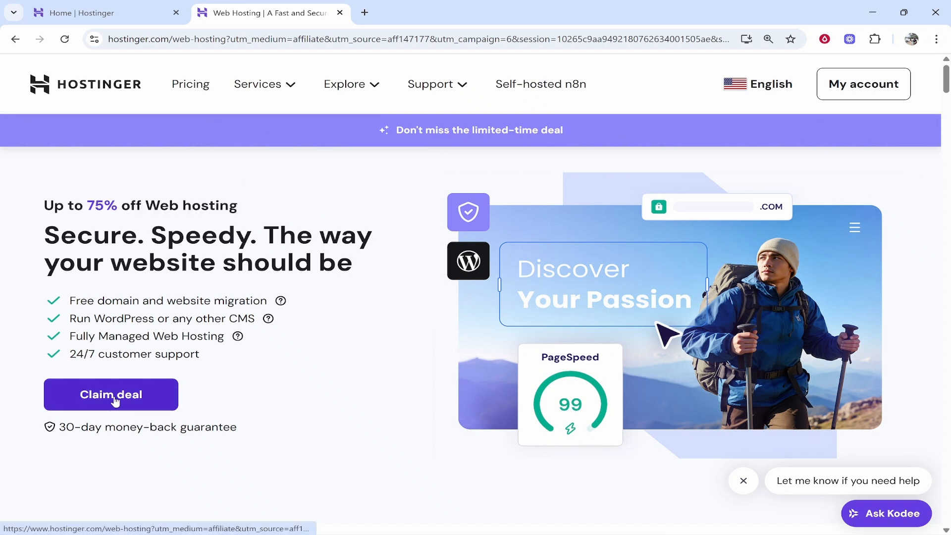
mouse_move(147, 214)
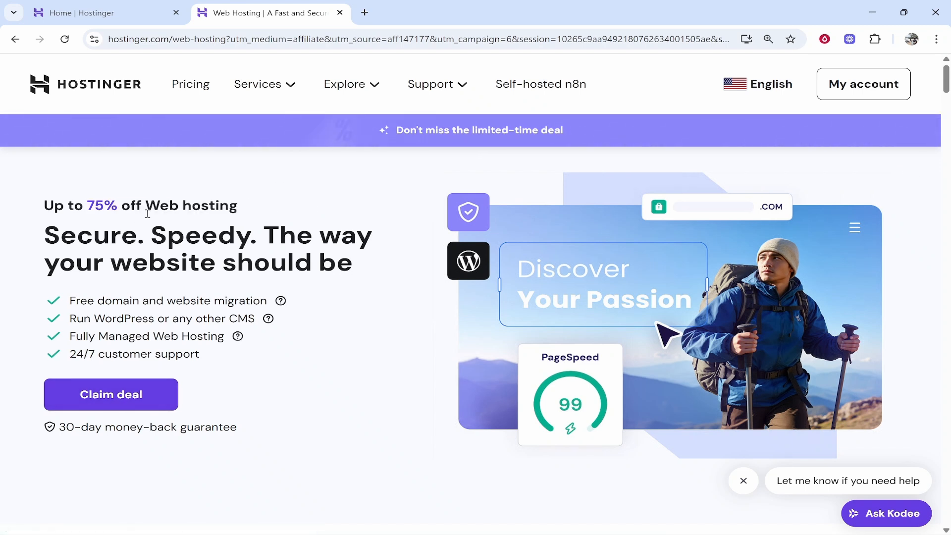
mouse_move(111, 394)
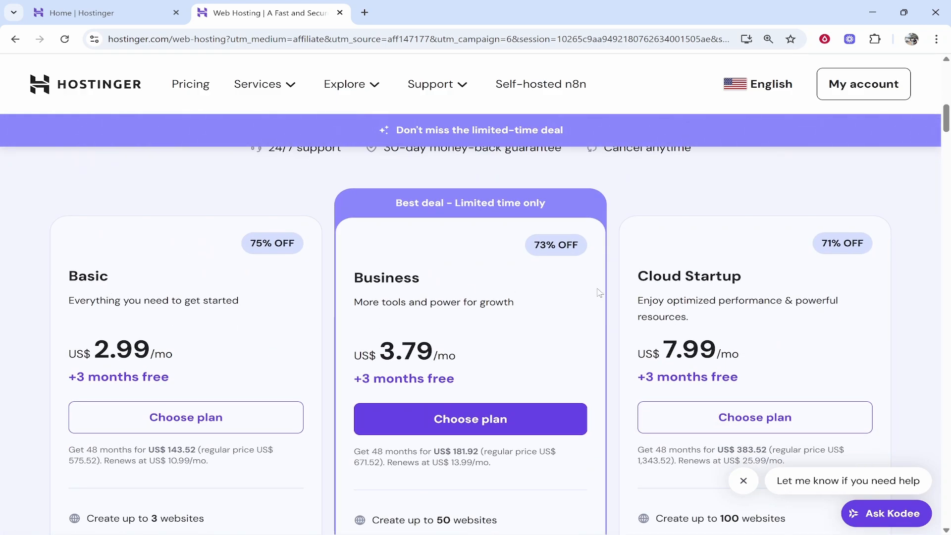
mouse_move(223, 334)
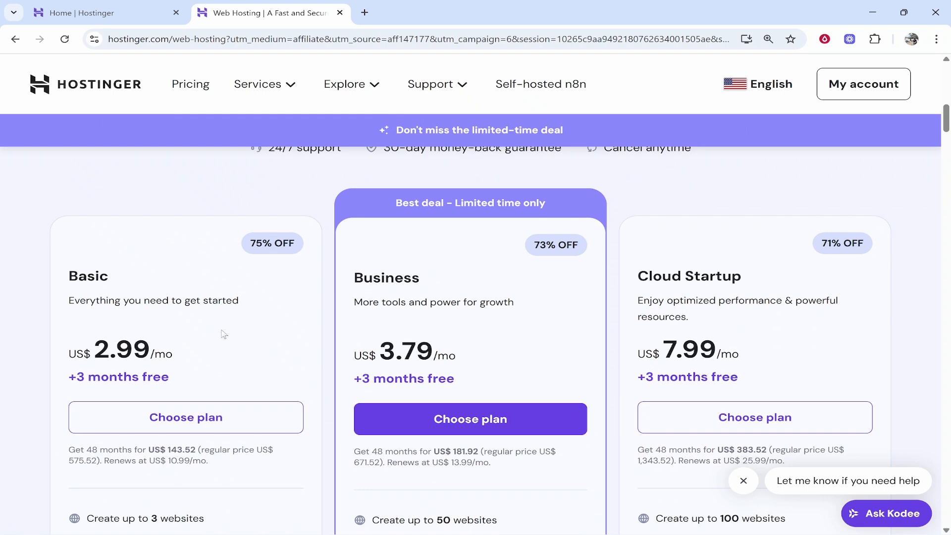
double_click(89, 276)
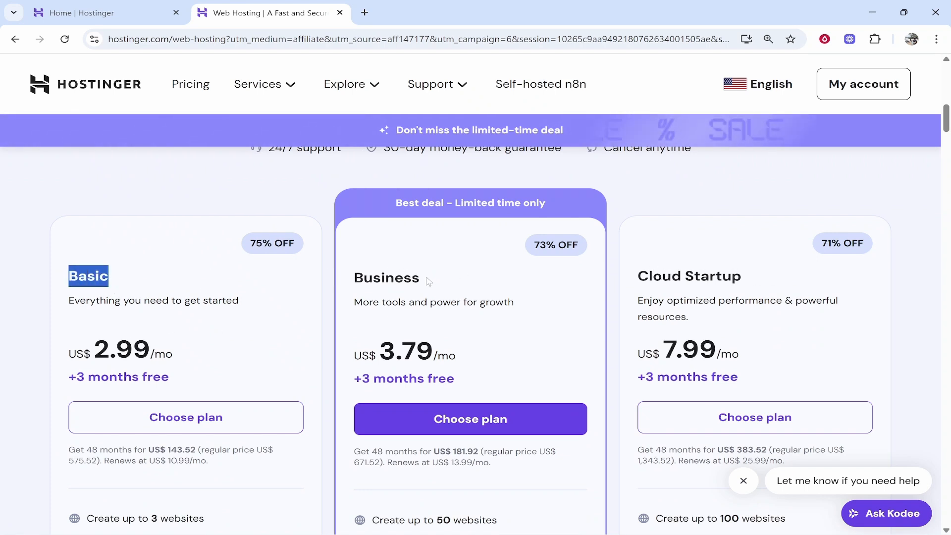
mouse_move(47, 290)
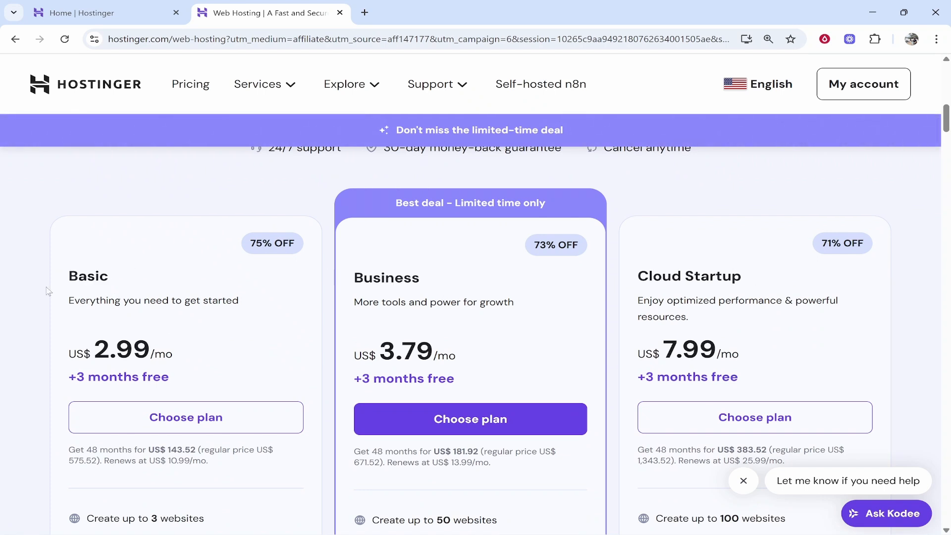
double_click(89, 276)
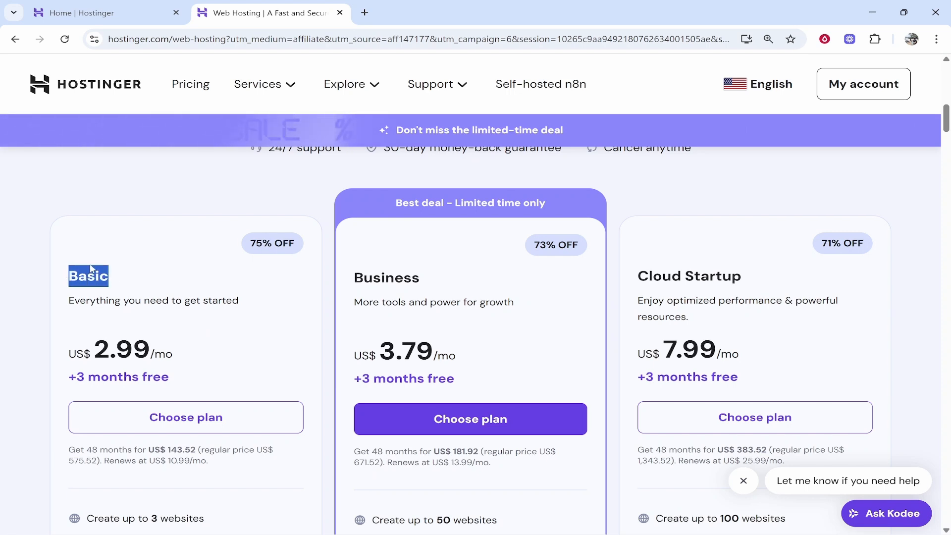
scroll(down, 3)
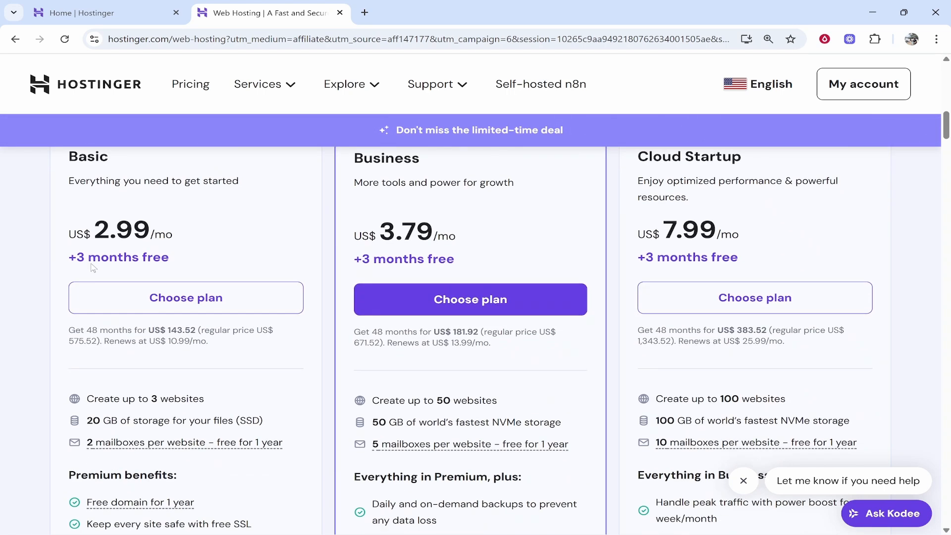
scroll(up, 3)
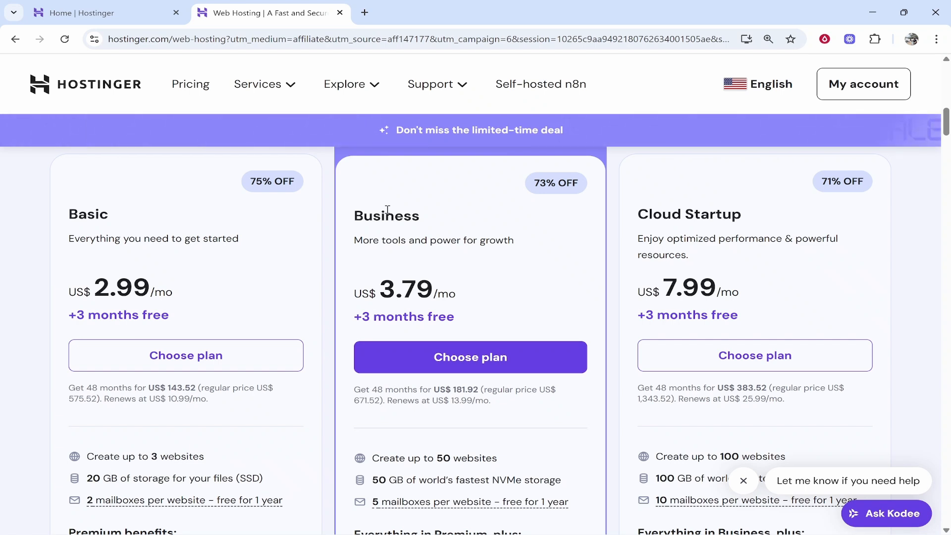
mouse_move(448, 455)
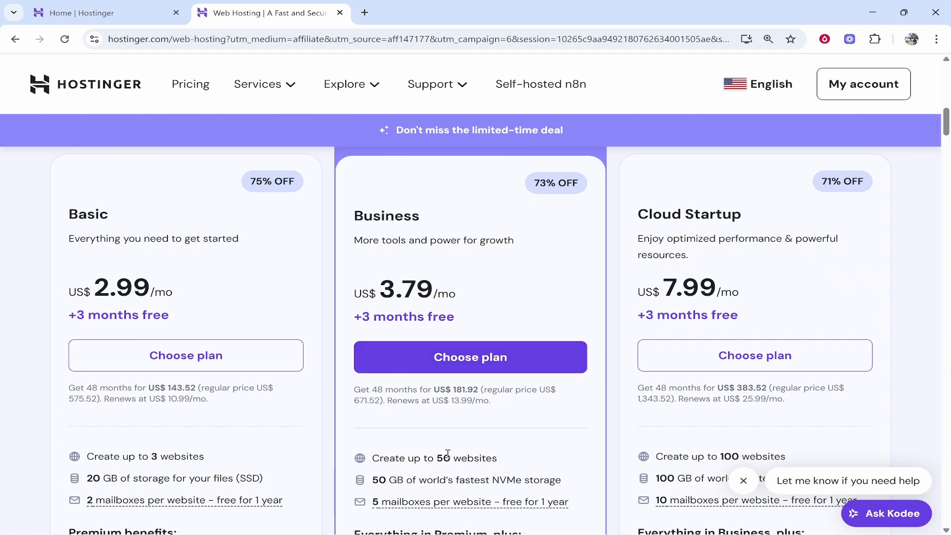
scroll(down, 3)
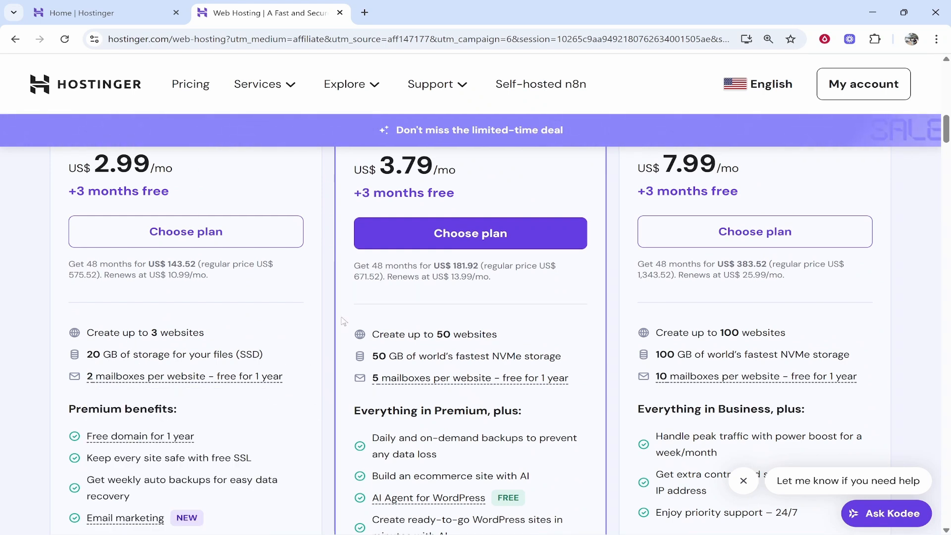
scroll(up, 3)
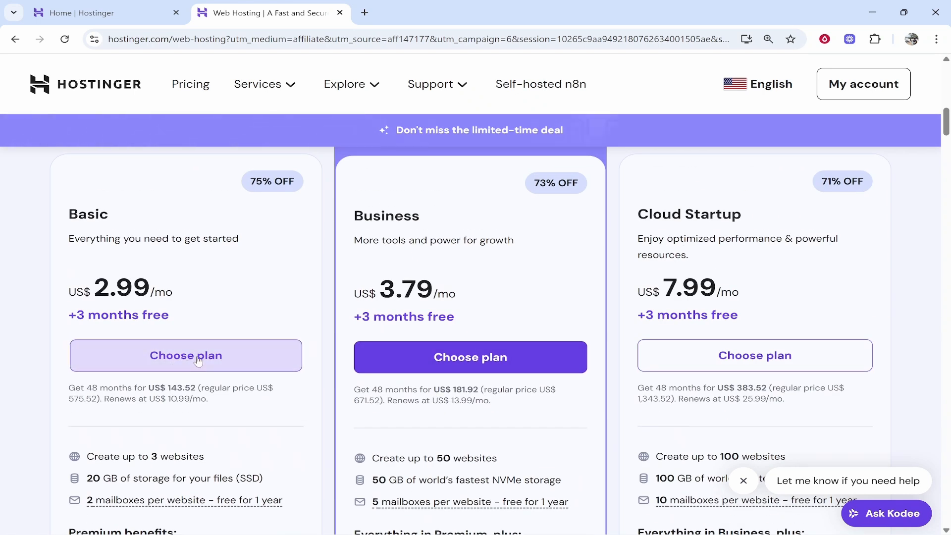
Add Basic Web Hosting to the cart on a 12-month period at £41.88 with a free domain.
click(186, 355)
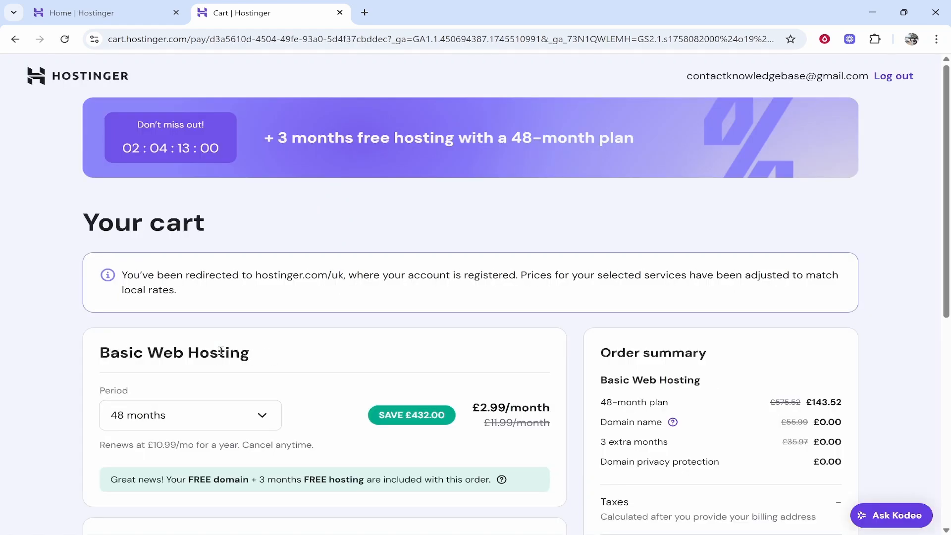
mouse_move(141, 415)
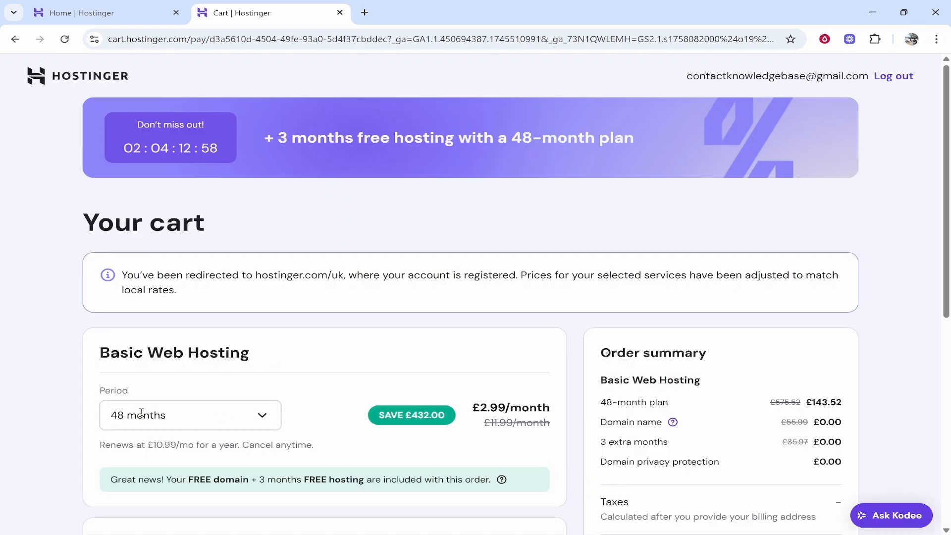
click(190, 415)
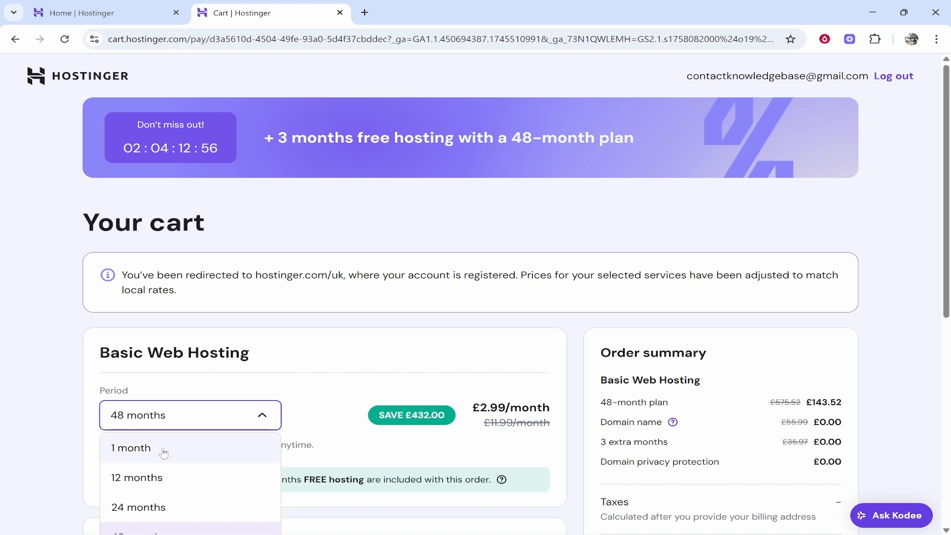
click(190, 415)
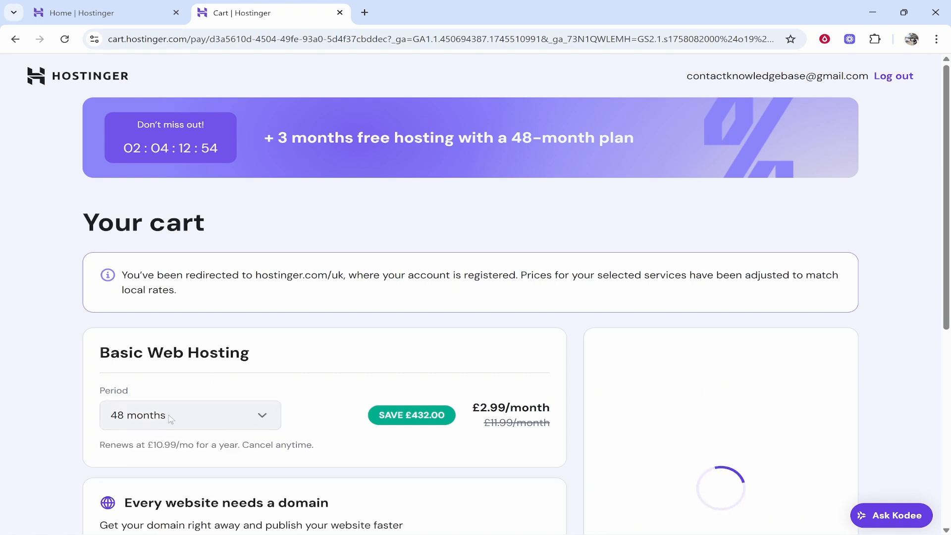
click(190, 415)
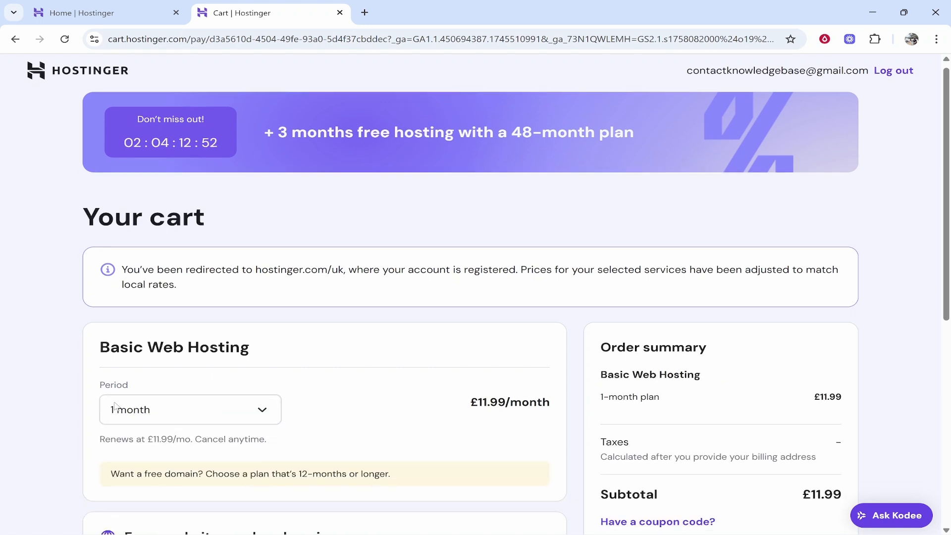
scroll(down, 3)
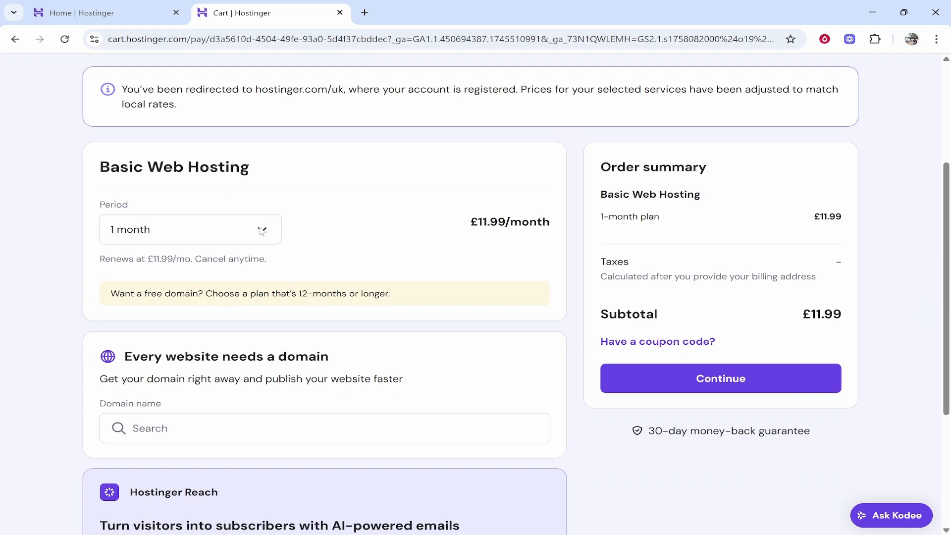
click(719, 378)
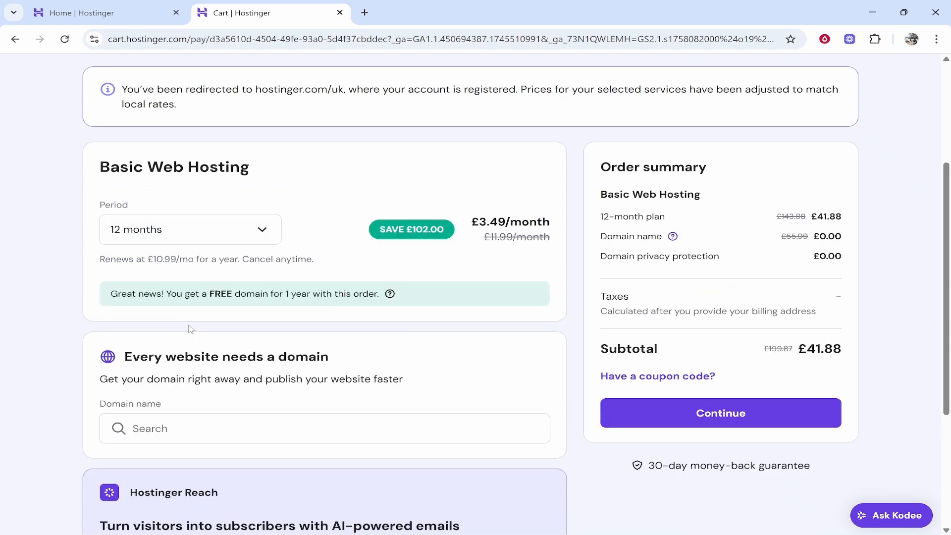
mouse_move(858, 351)
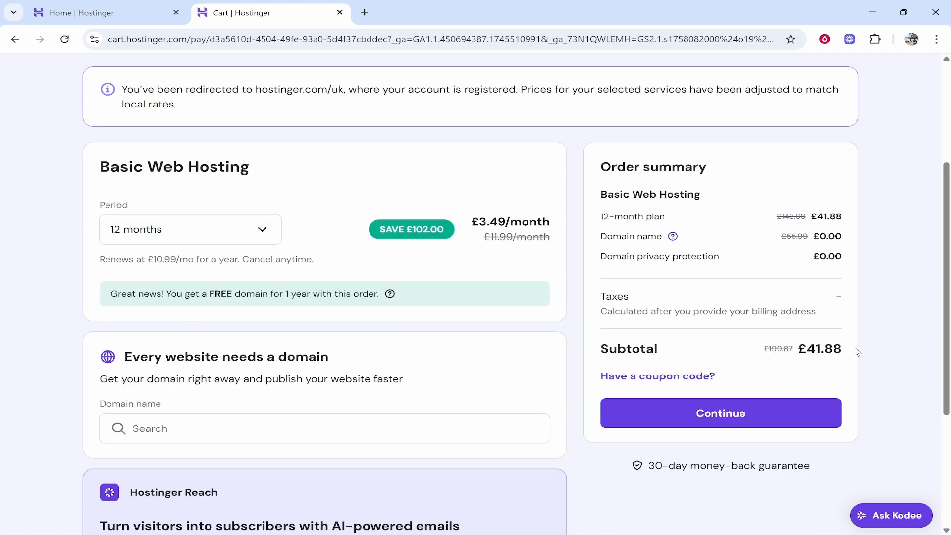
mouse_move(248, 336)
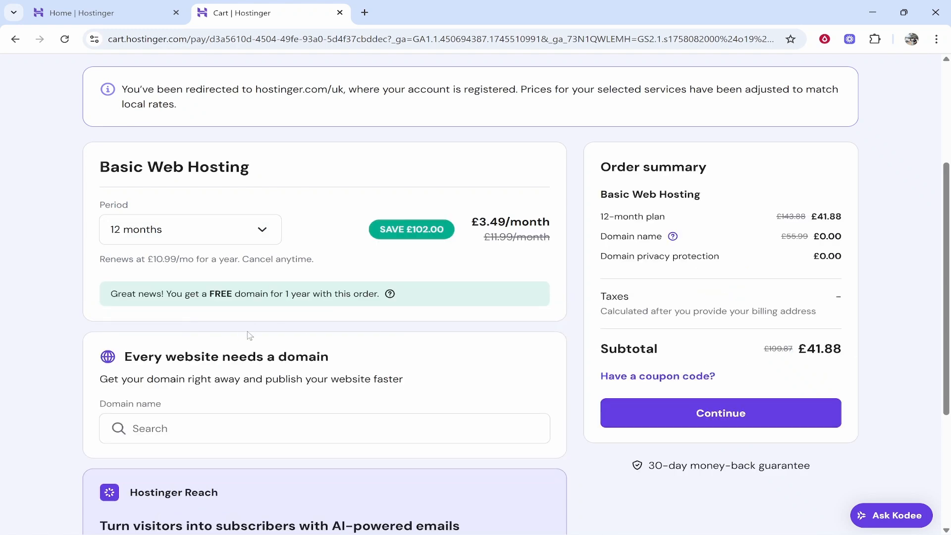
scroll(down, 3)
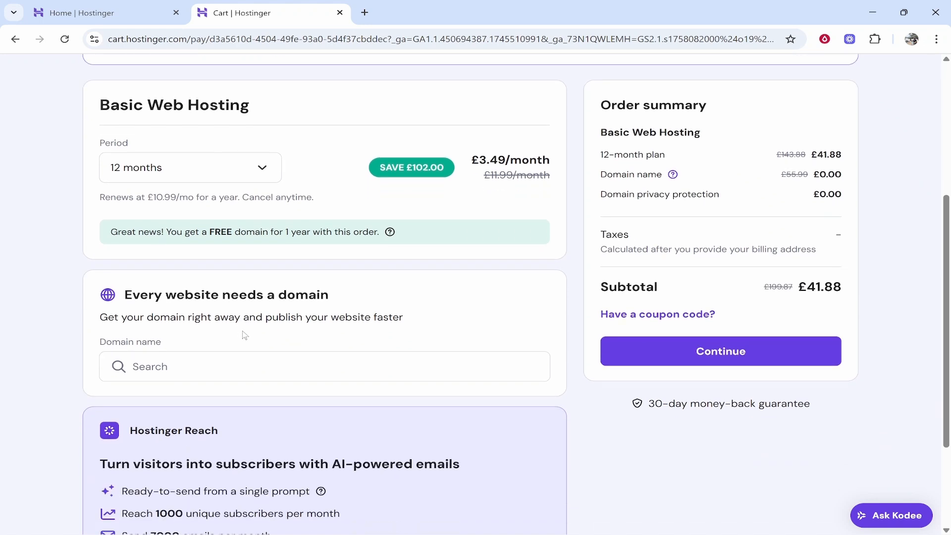
click(243, 367)
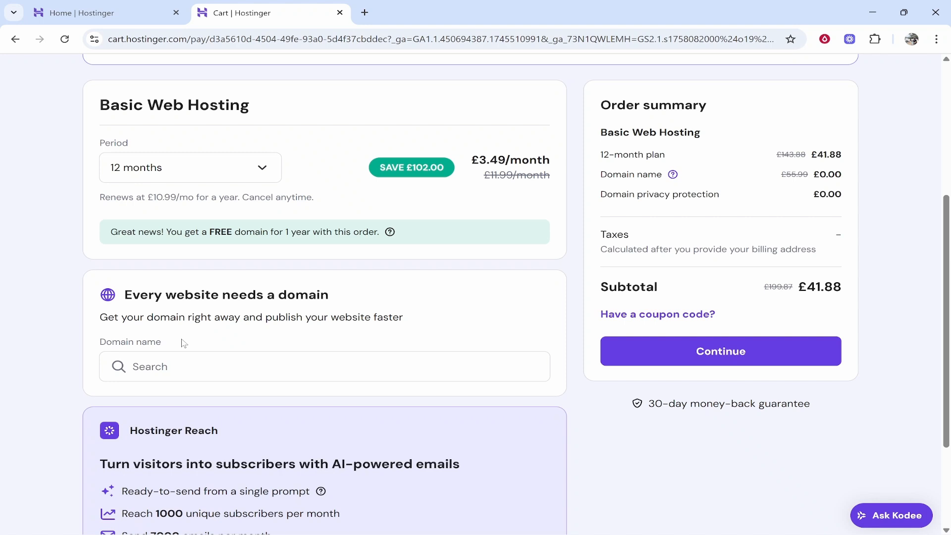
Show the hPanel Websites list containing the existing Business Web Hosting plan.
click(91, 11)
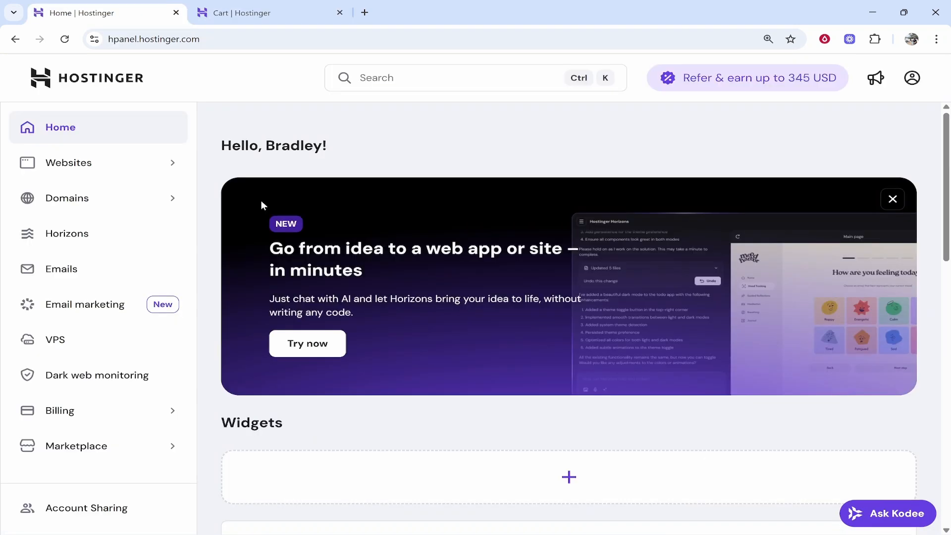
mouse_move(354, 164)
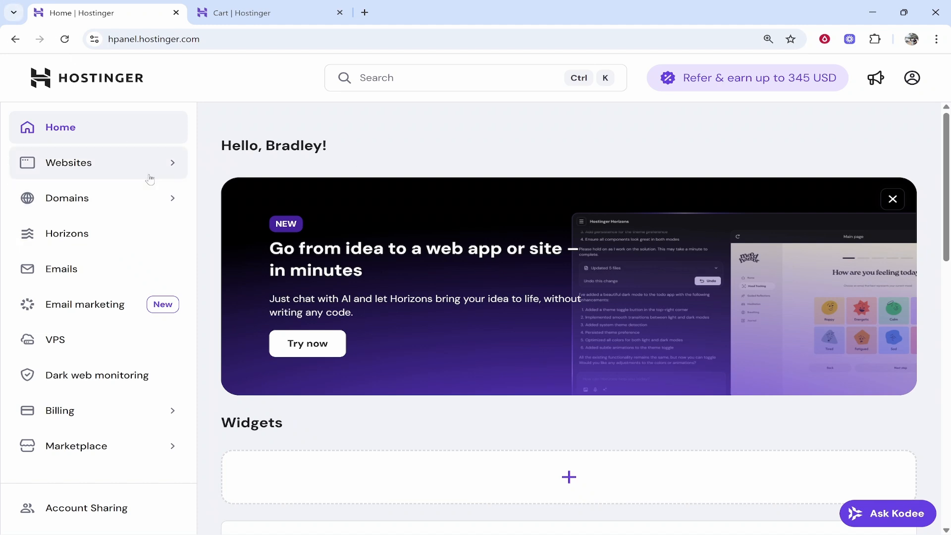
click(68, 161)
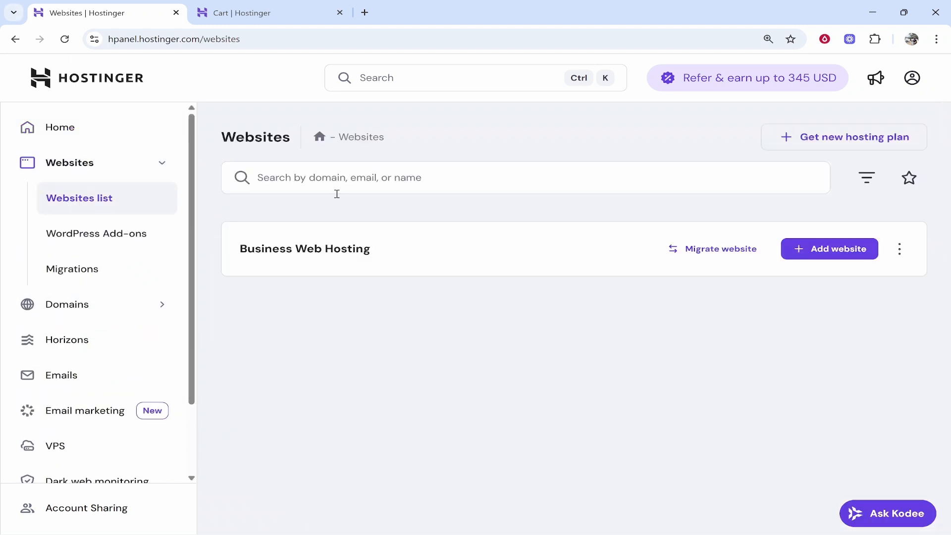
mouse_move(313, 286)
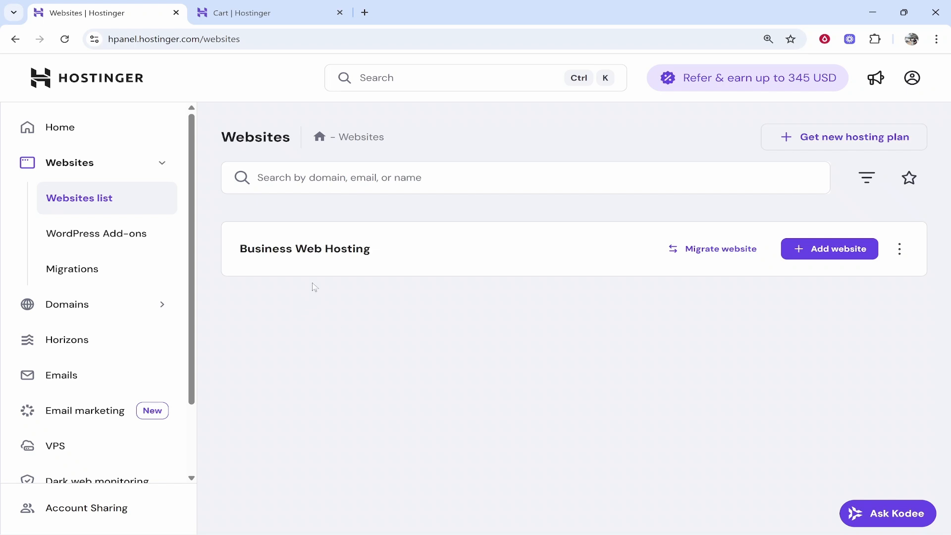
mouse_move(256, 248)
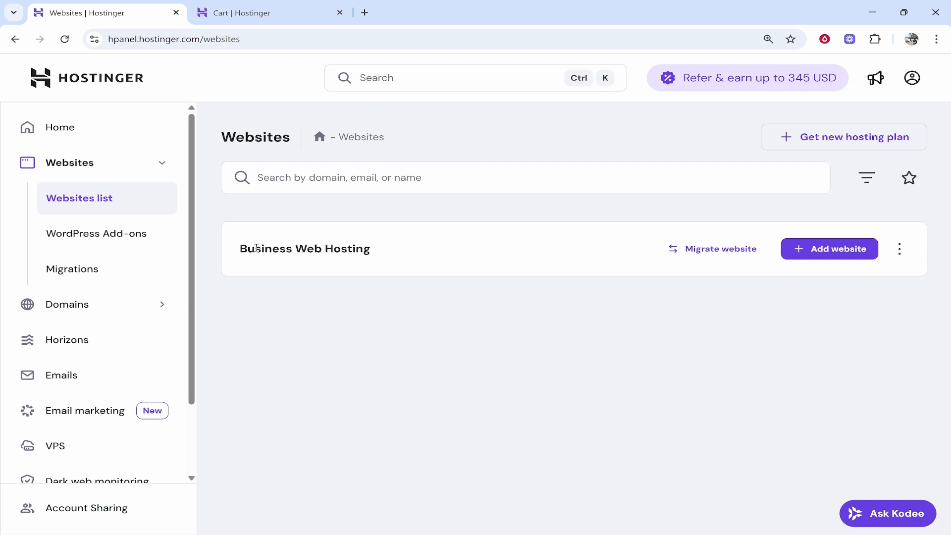
mouse_move(837, 260)
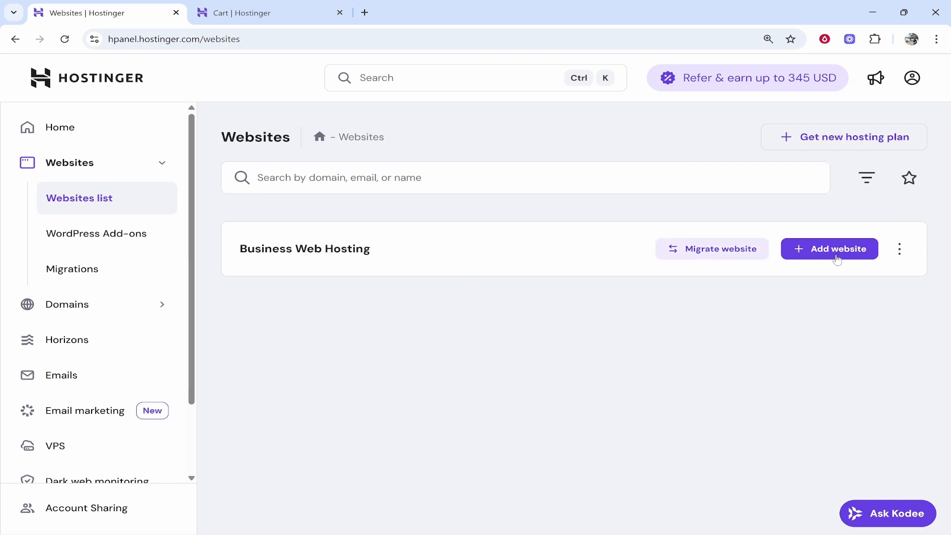
Start adding a WordPress website, enter the admin login details and continue to the build-type choice.
click(829, 249)
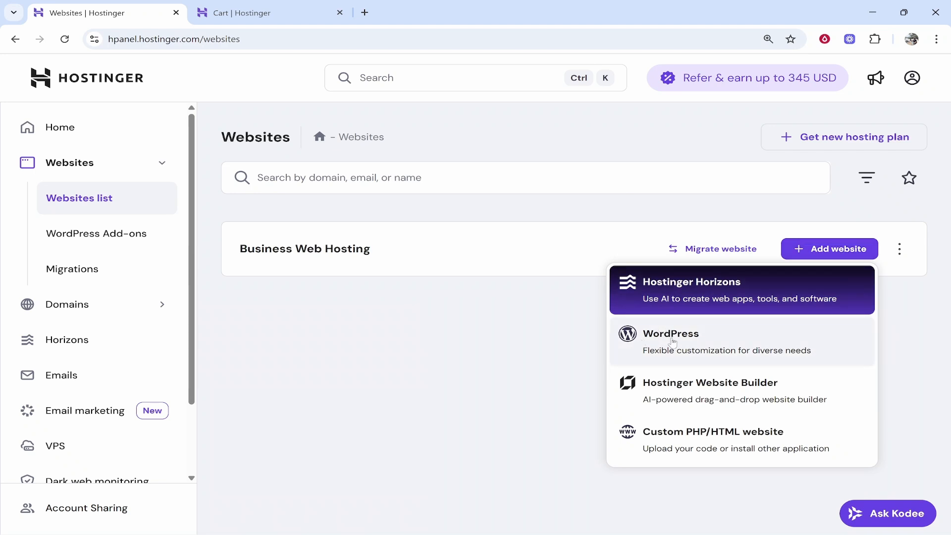
click(670, 338)
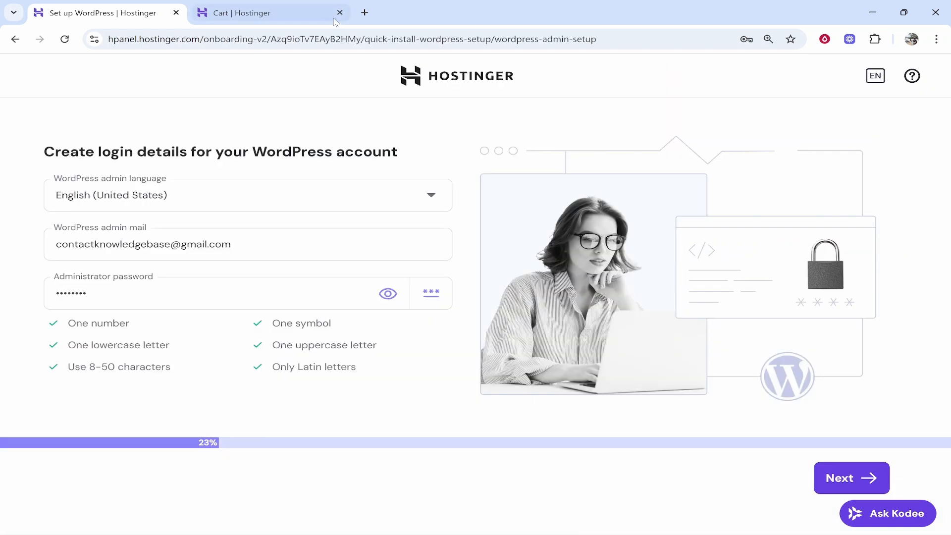
click(270, 12)
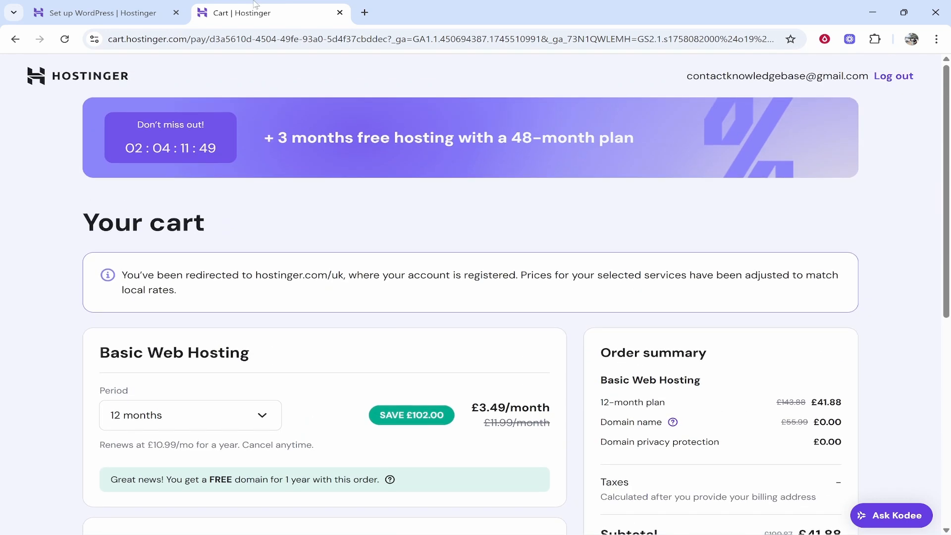
click(101, 12)
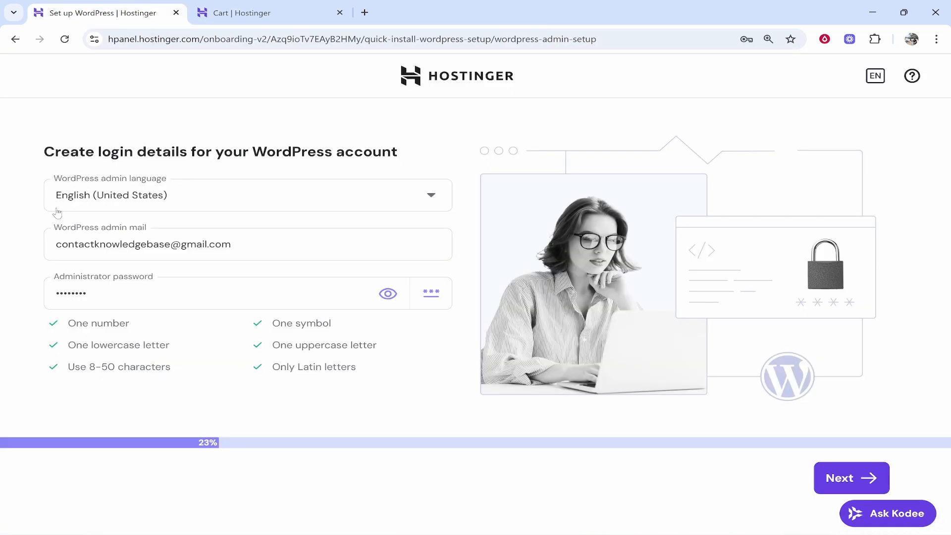
mouse_move(99, 233)
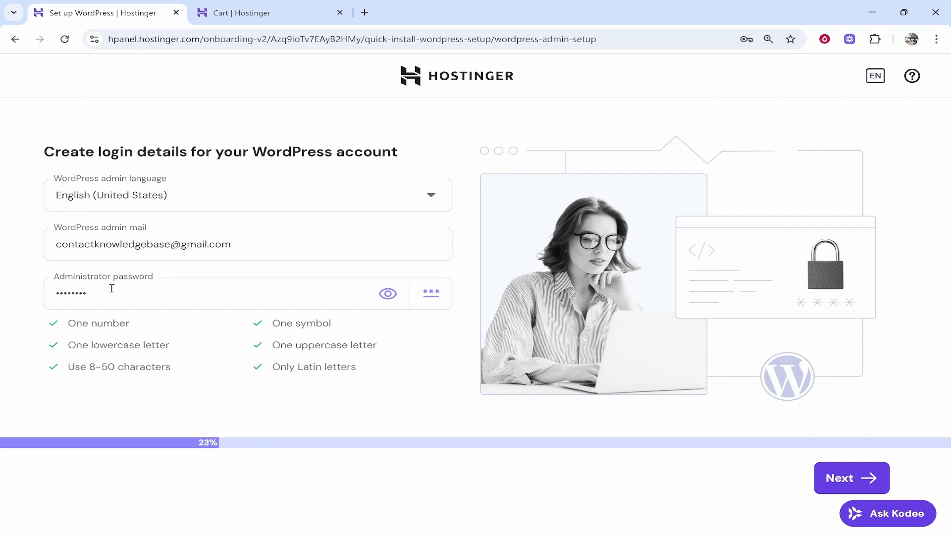
mouse_move(40, 294)
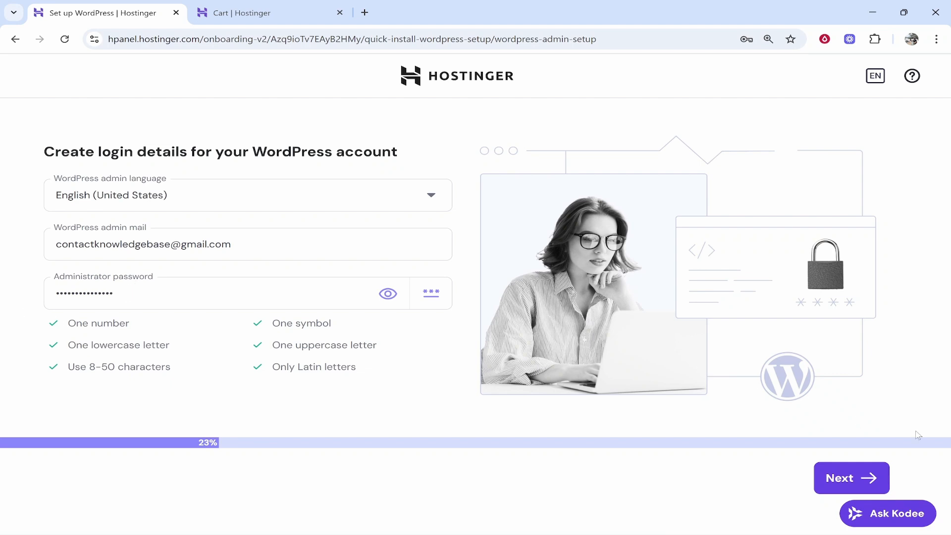
click(851, 478)
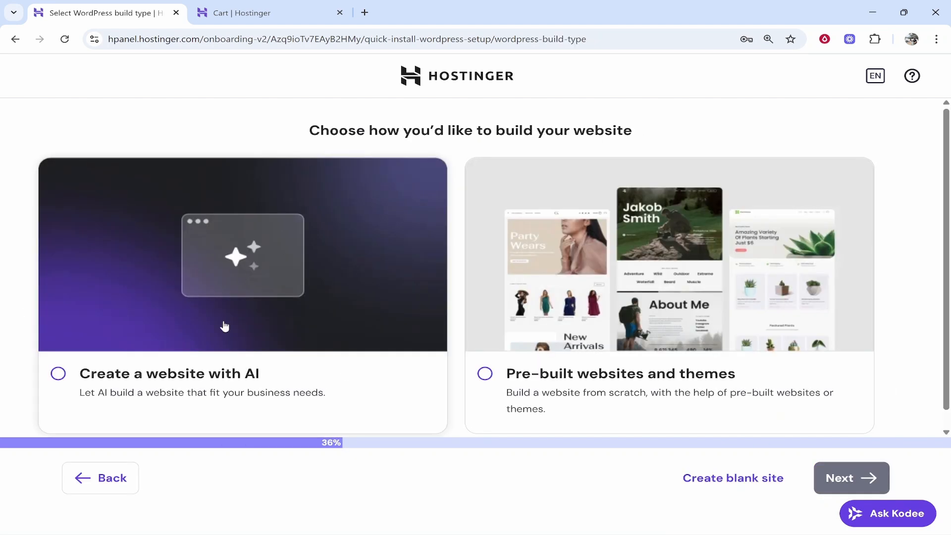
mouse_move(104, 374)
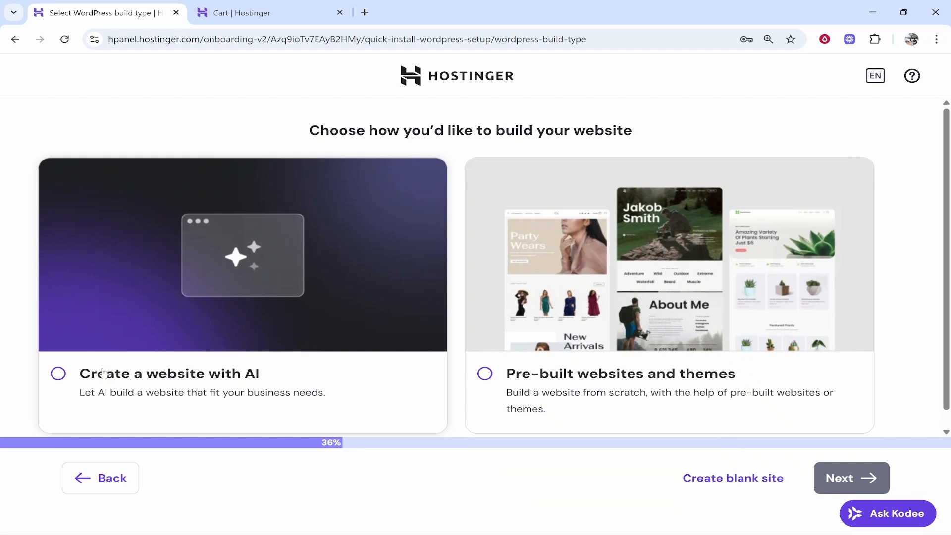
mouse_move(527, 351)
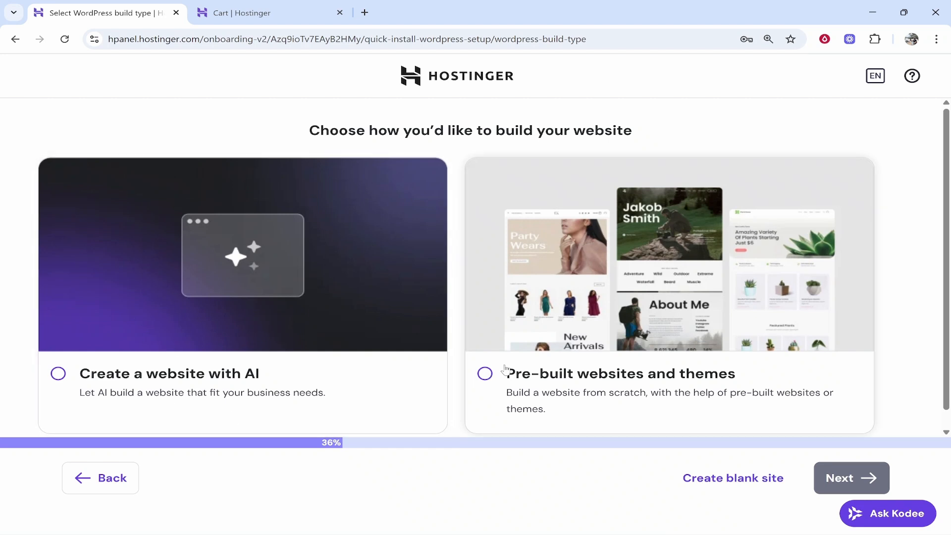
Choose Pre-built websites and themes and continue to the template gallery.
click(484, 374)
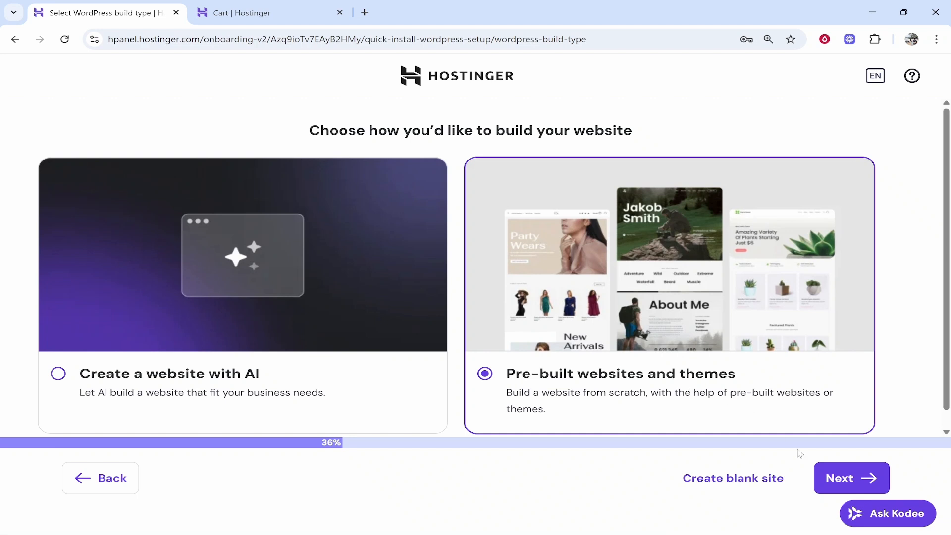
click(850, 478)
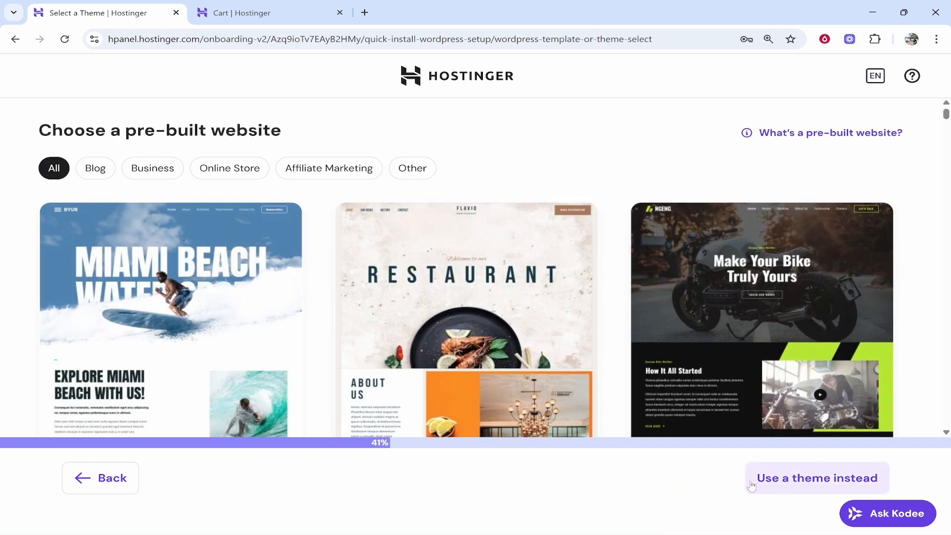
click(816, 478)
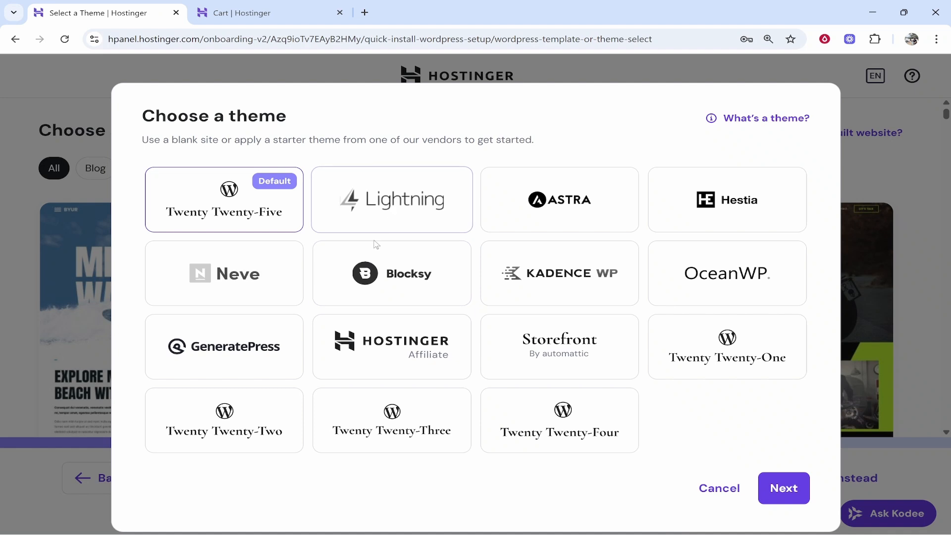
mouse_move(483, 394)
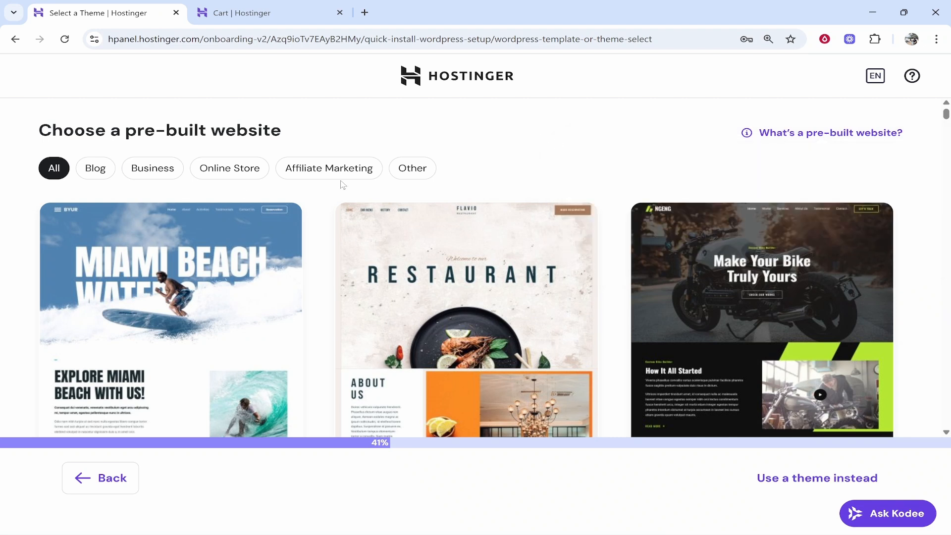
scroll(down, 3)
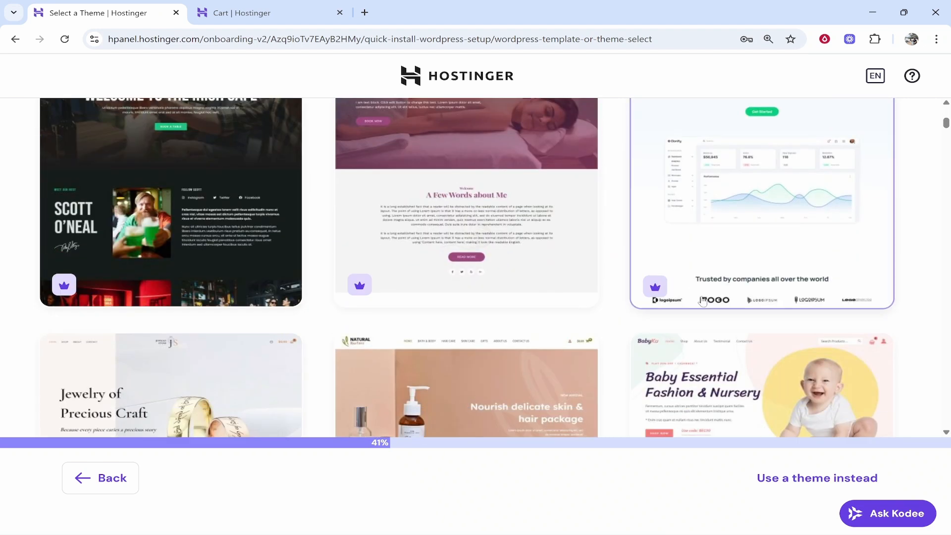
scroll(down, 3)
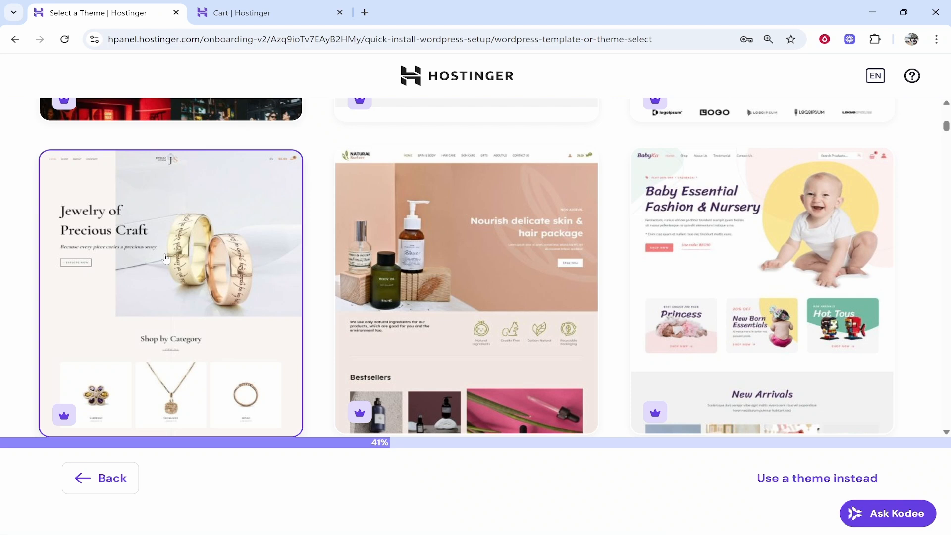
scroll(down, 3)
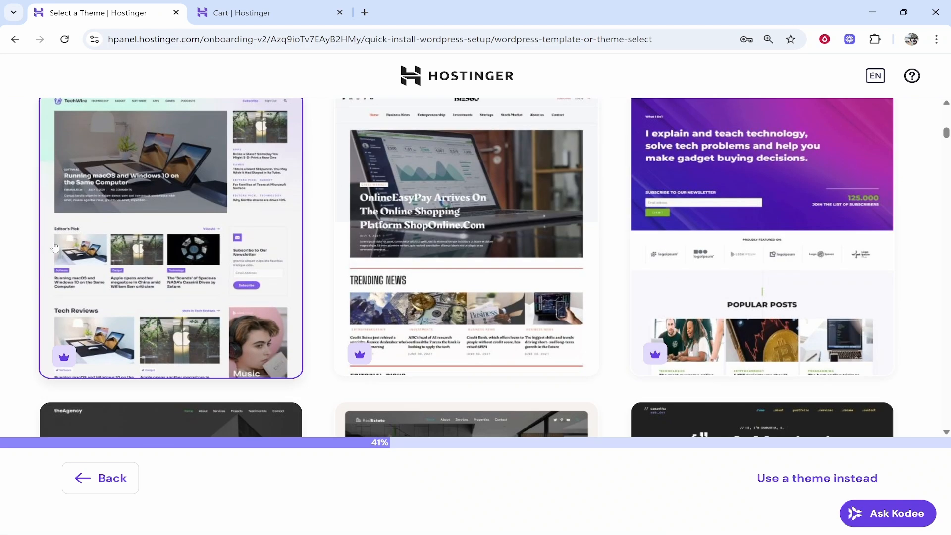
Preview the TechWire Tech News template and accept it, reaching the plugin selection step.
click(171, 237)
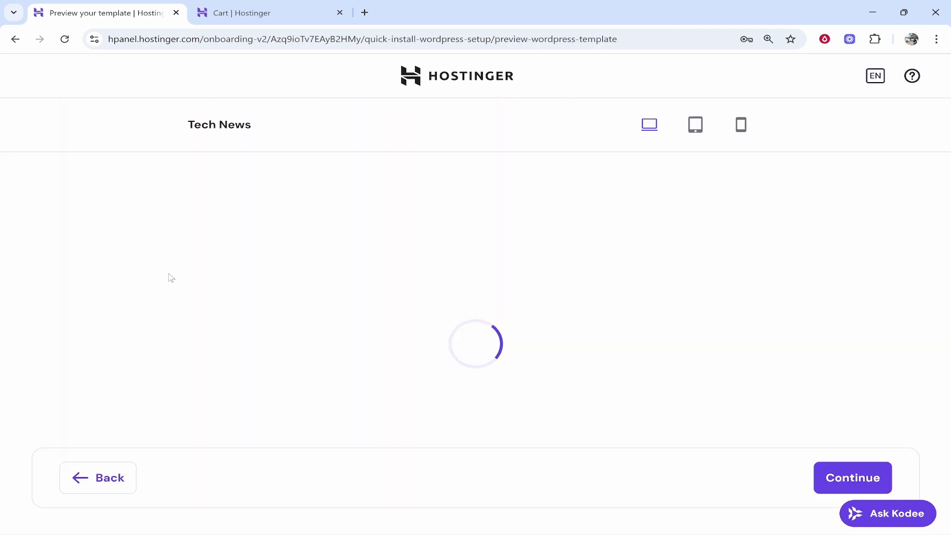
mouse_move(281, 153)
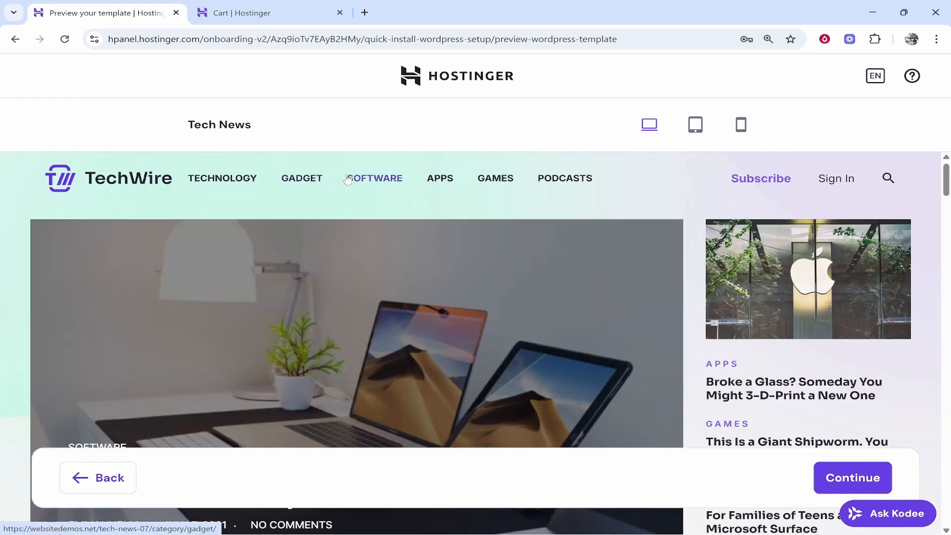
scroll(down, 3)
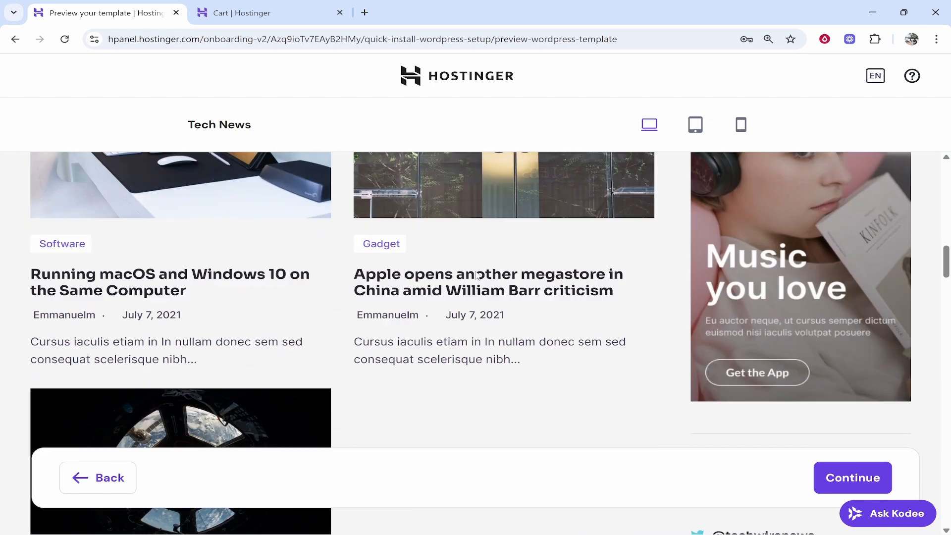
scroll(up, 3)
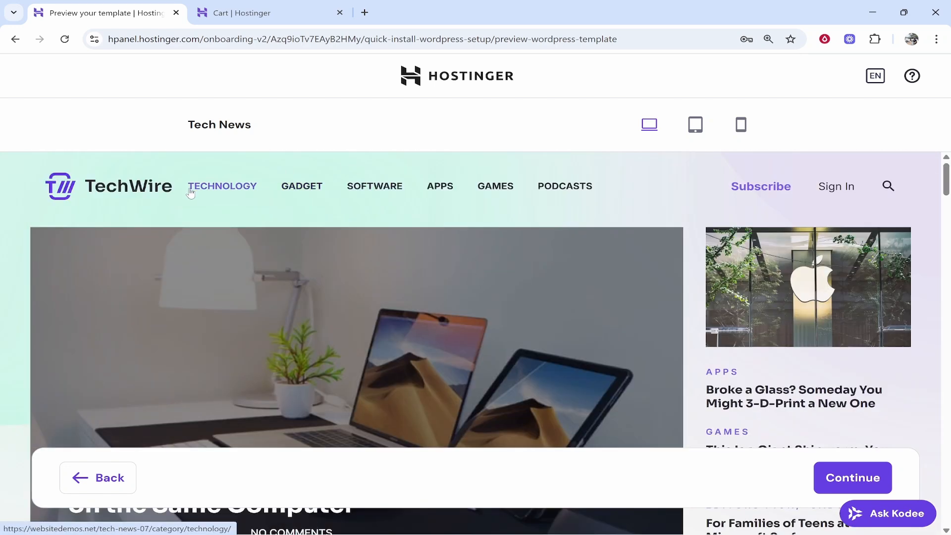
mouse_move(206, 190)
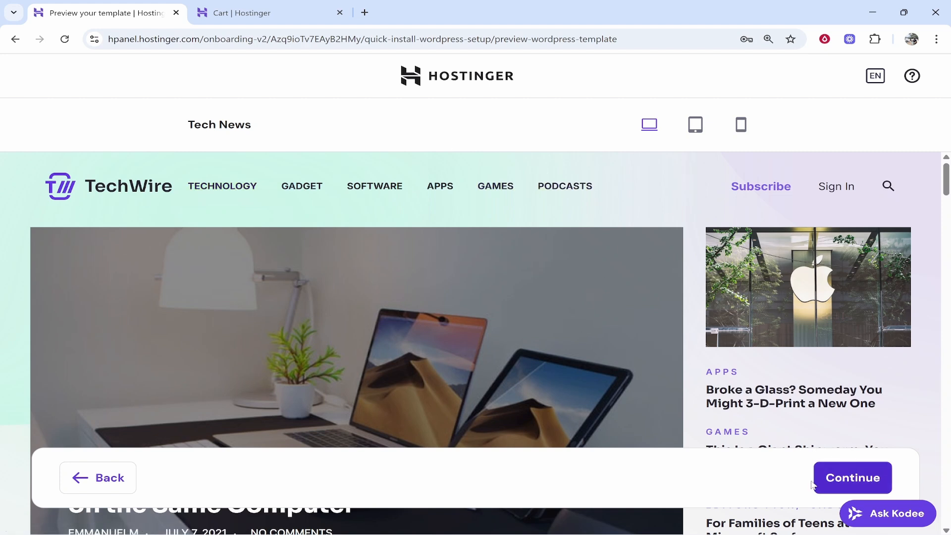
click(852, 478)
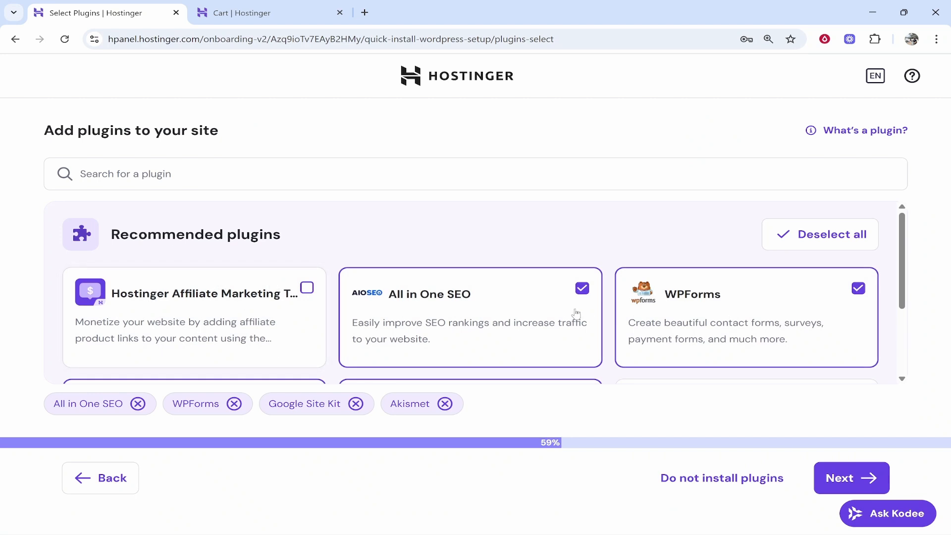
Scroll the recommended plugins list to verify none remain ticked.
scroll(down, 3)
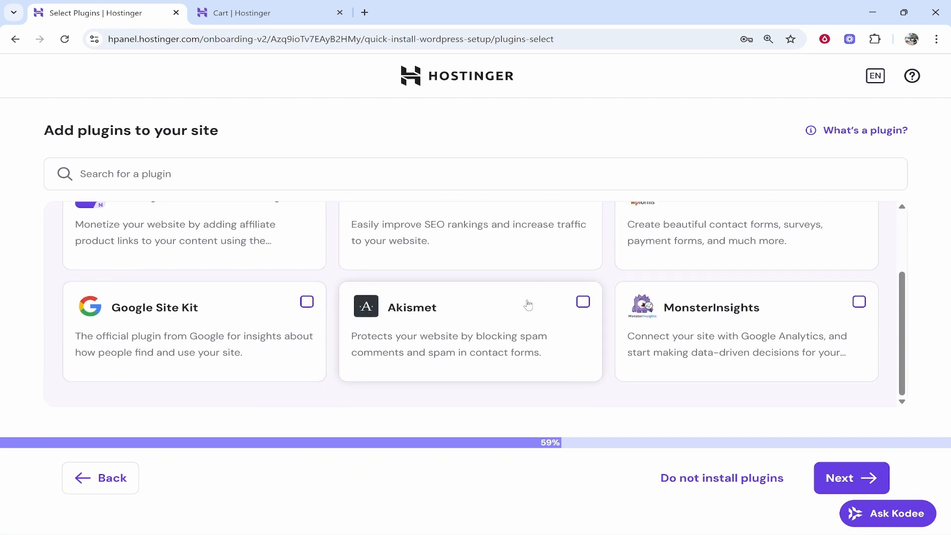
scroll(up, 3)
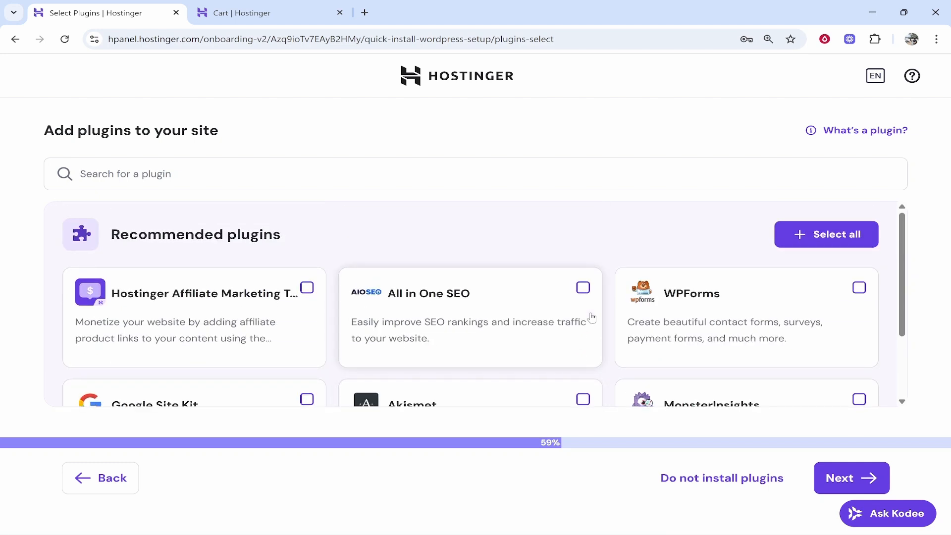
mouse_move(622, 297)
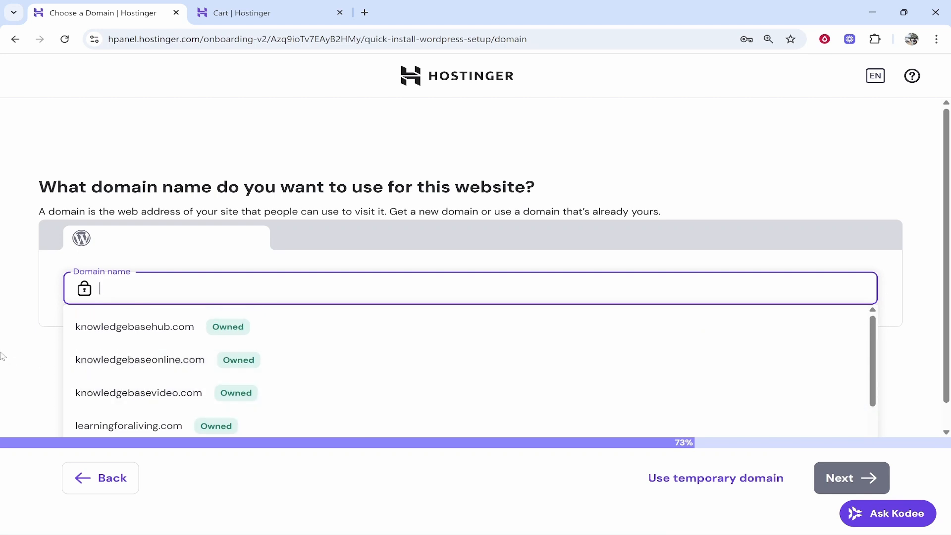
Set knowledgebasehub.com as the domain, keep Singapore, and start the WordPress install.
click(134, 326)
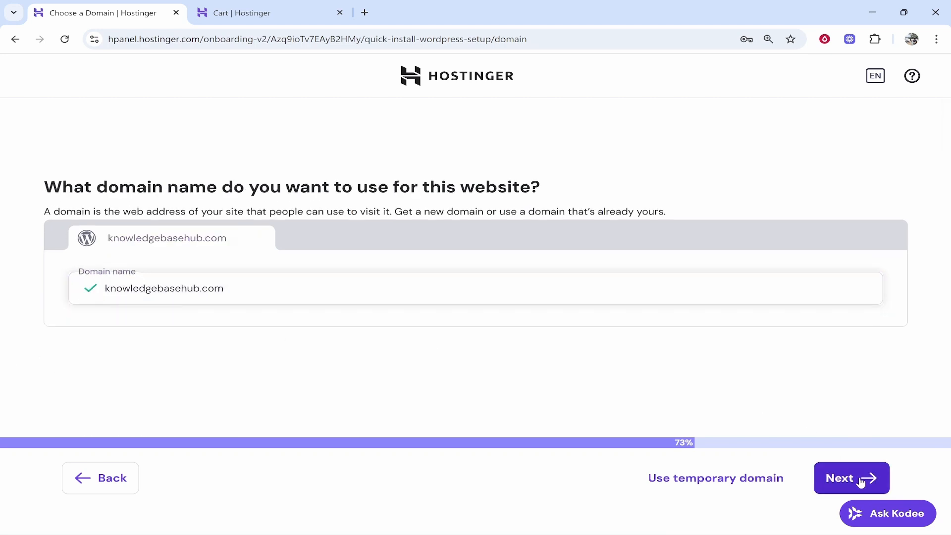
click(850, 478)
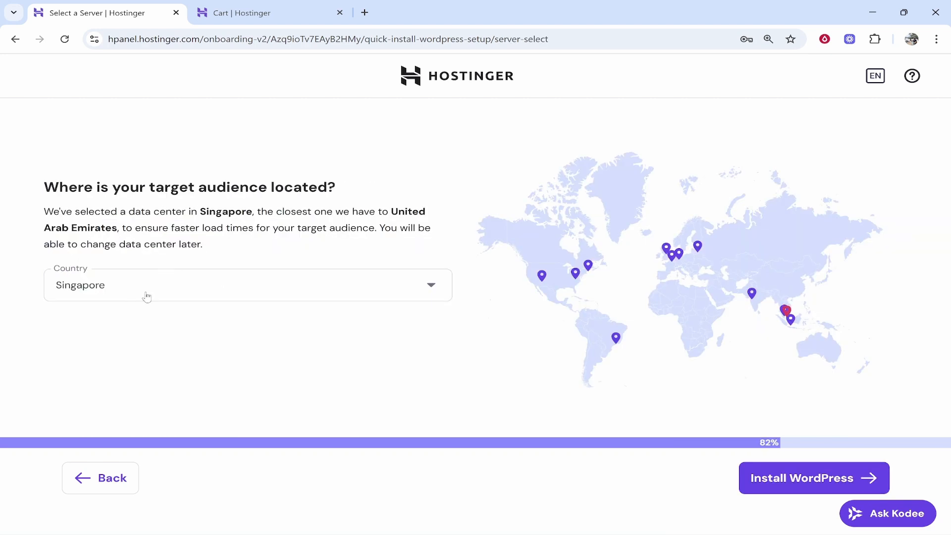
click(248, 285)
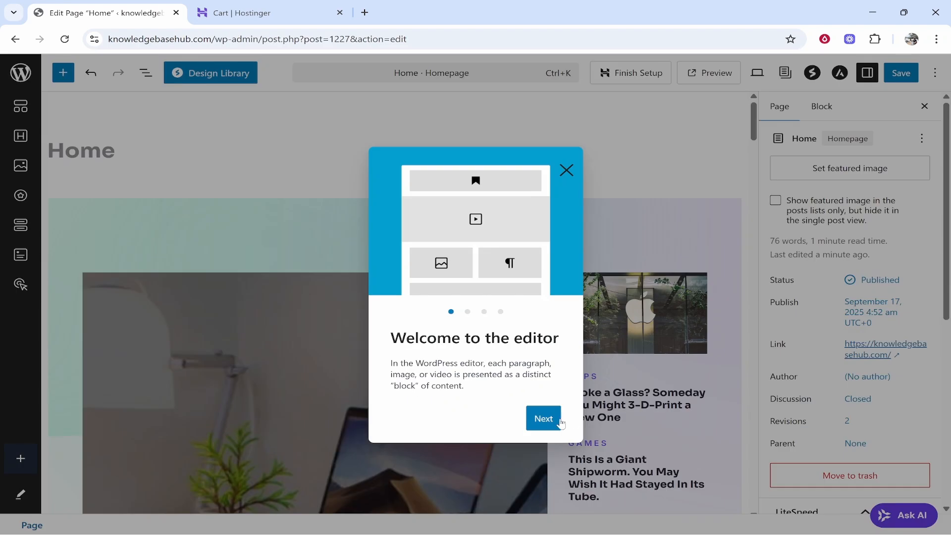
Step through the editor welcome tour, save the Home page and finish setup.
click(543, 419)
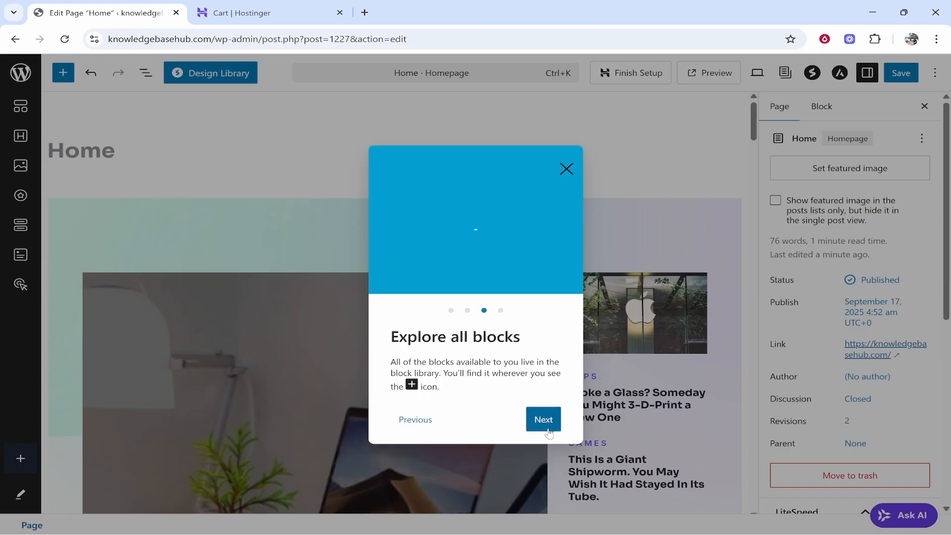
click(543, 419)
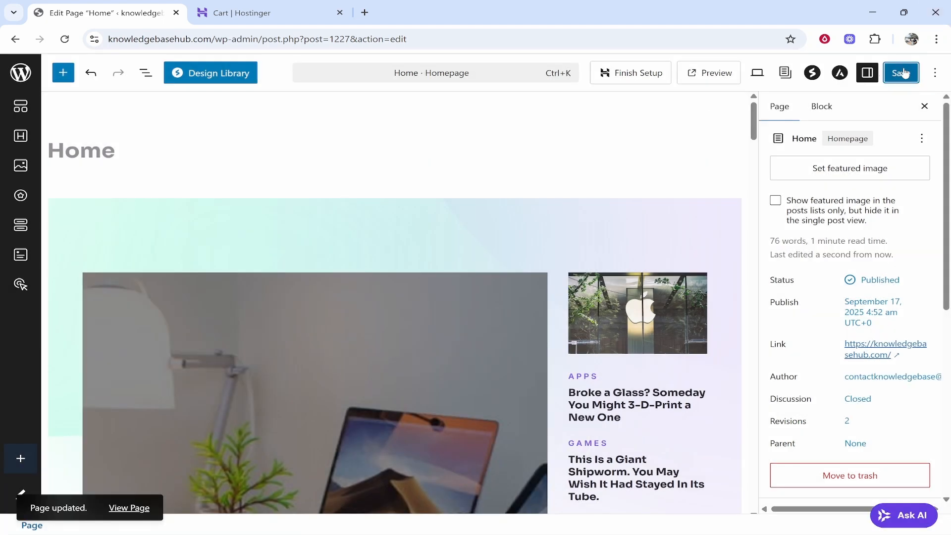
mouse_move(637, 72)
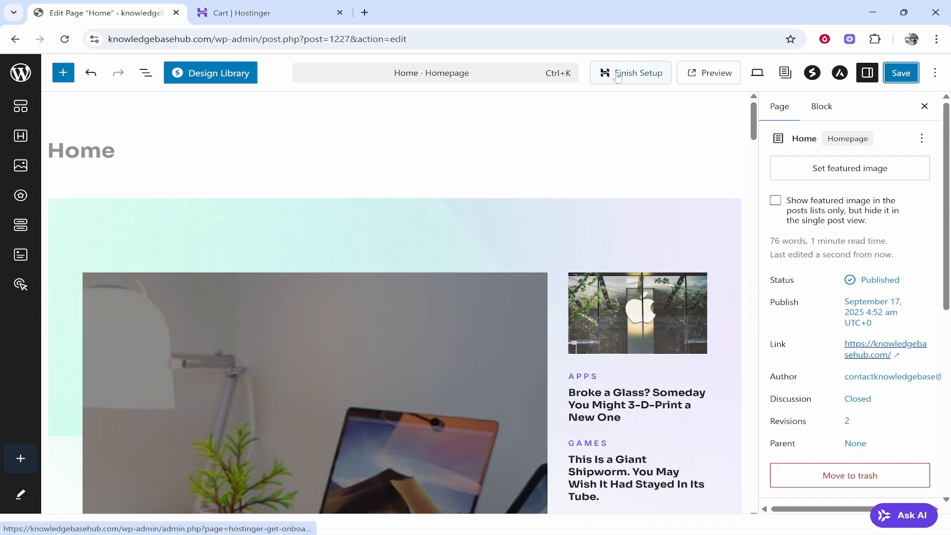
click(638, 72)
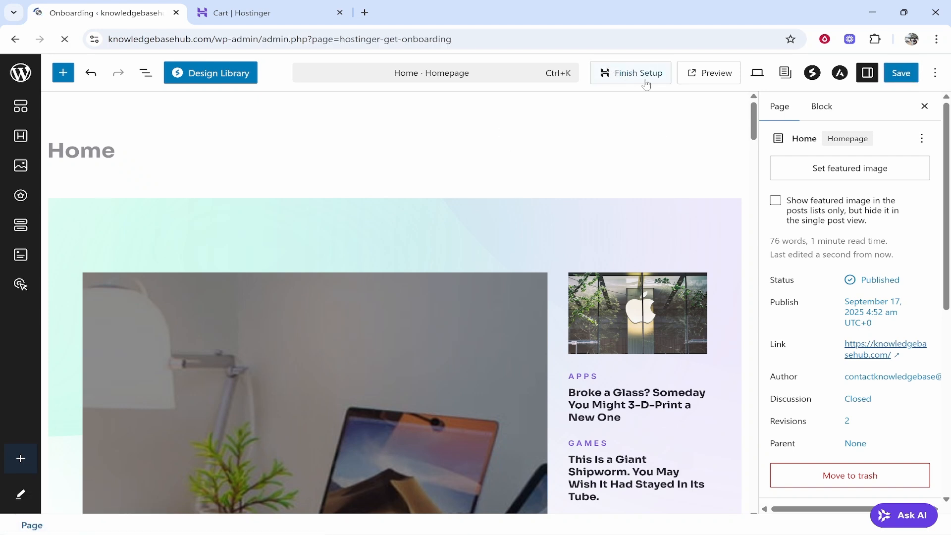
Expand the Add a domain checklist task and visit the live site from the admin bar.
click(630, 73)
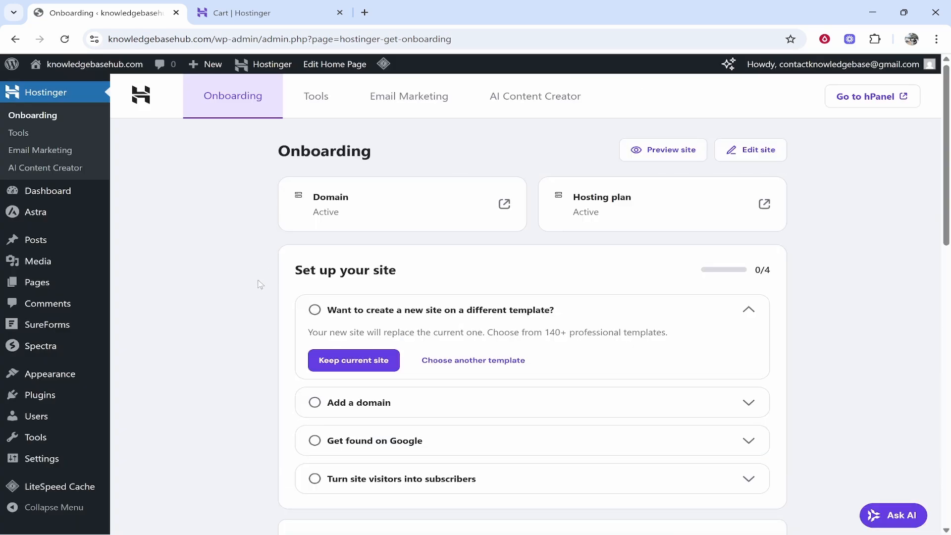
mouse_move(297, 305)
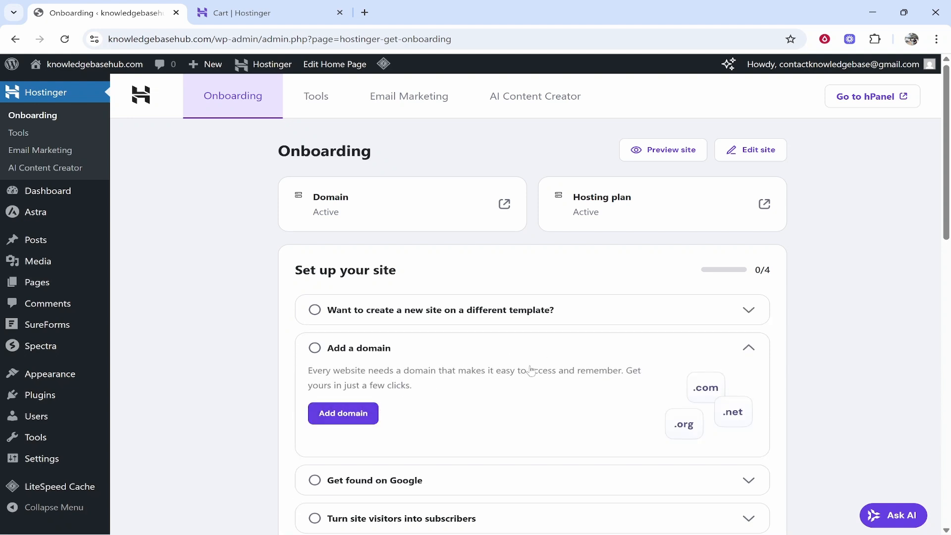
mouse_move(94, 64)
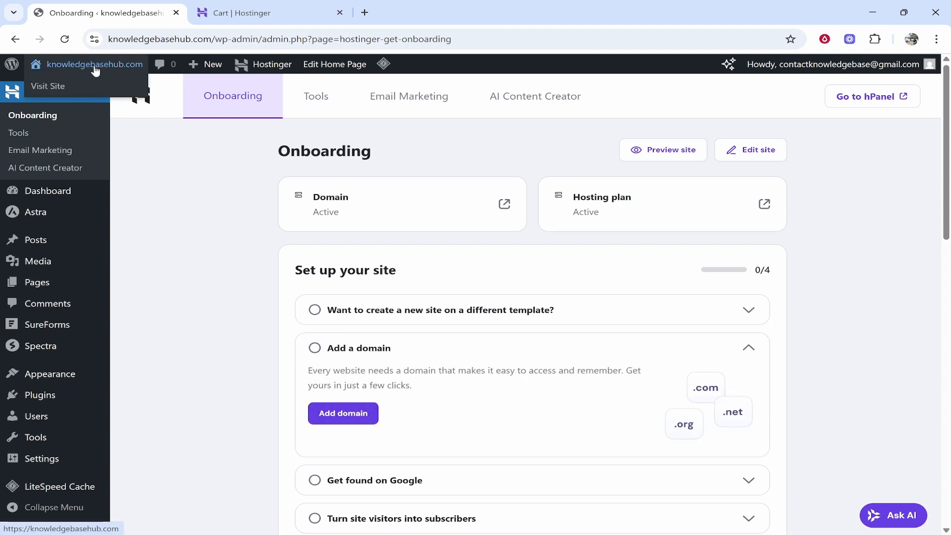
mouse_move(607, 160)
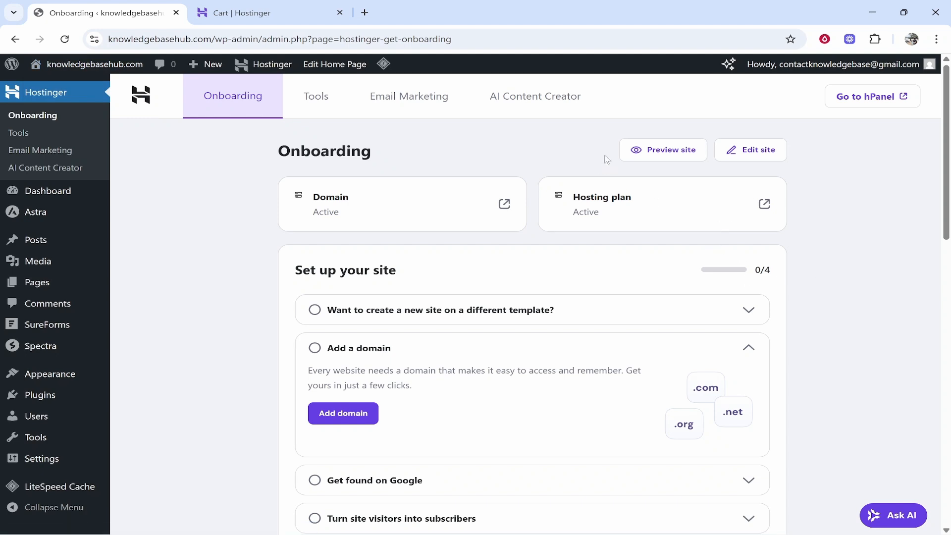
mouse_move(94, 65)
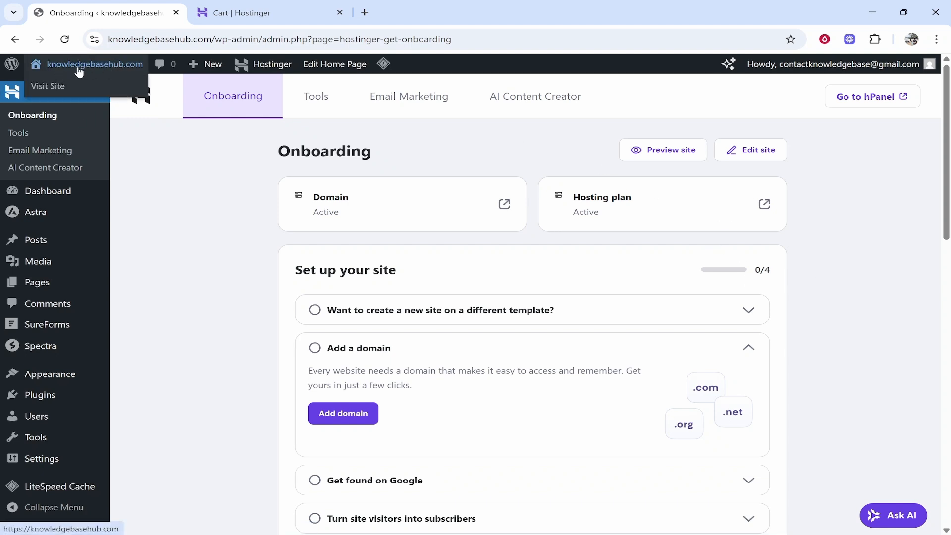
click(47, 86)
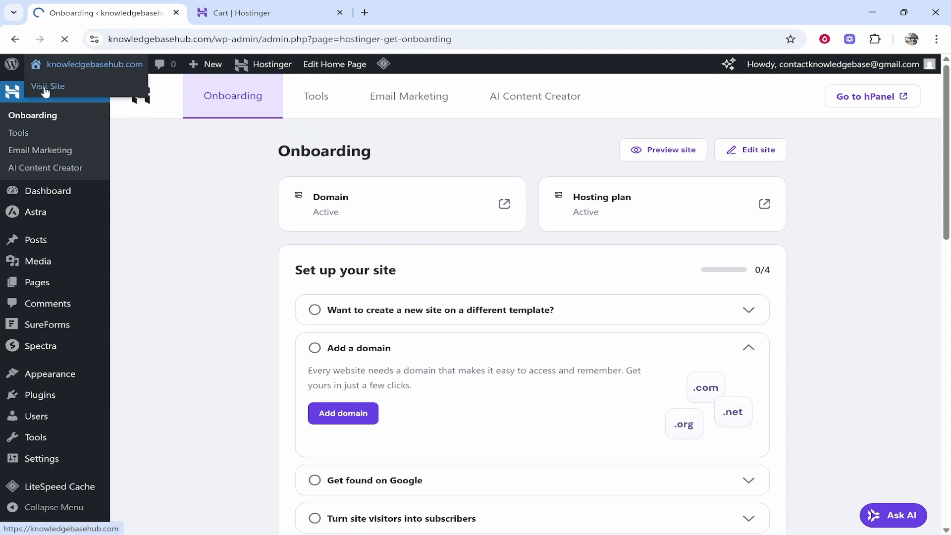
click(47, 86)
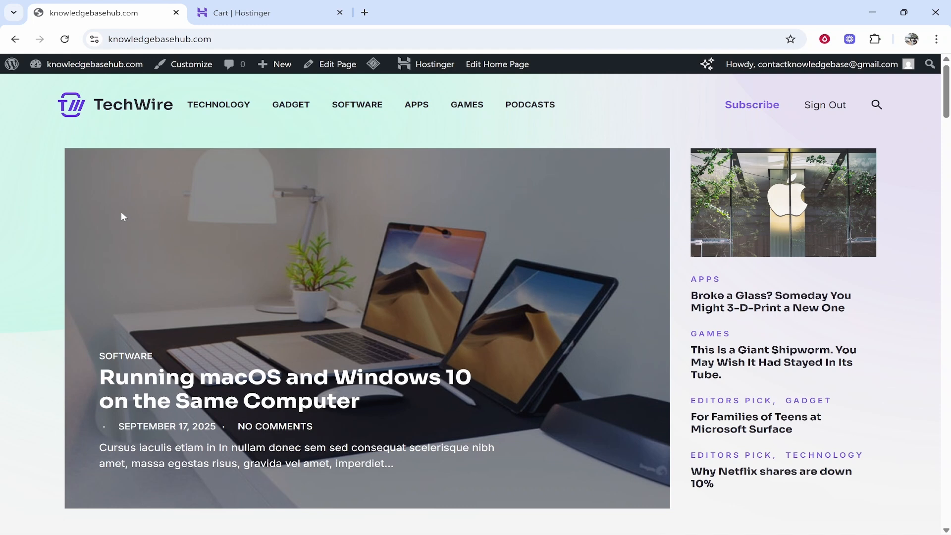
scroll(down, 3)
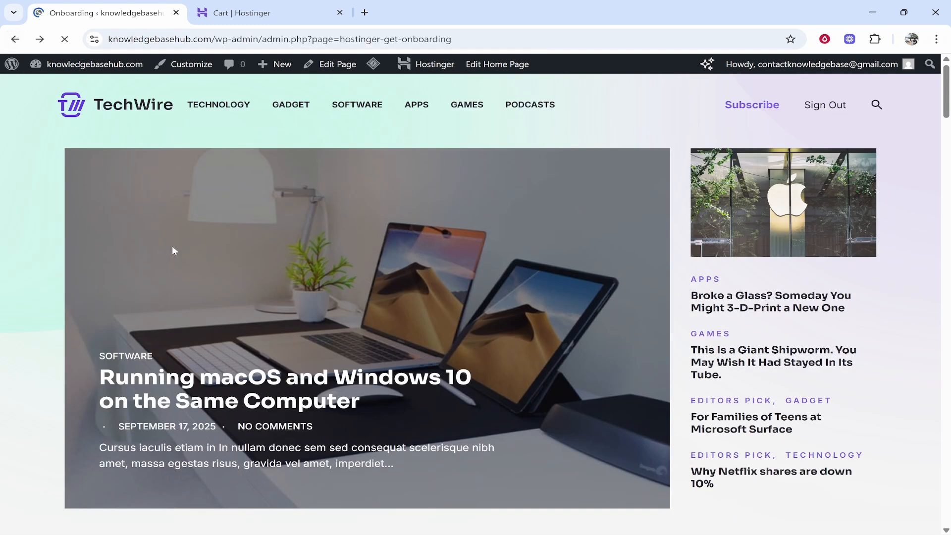
click(435, 64)
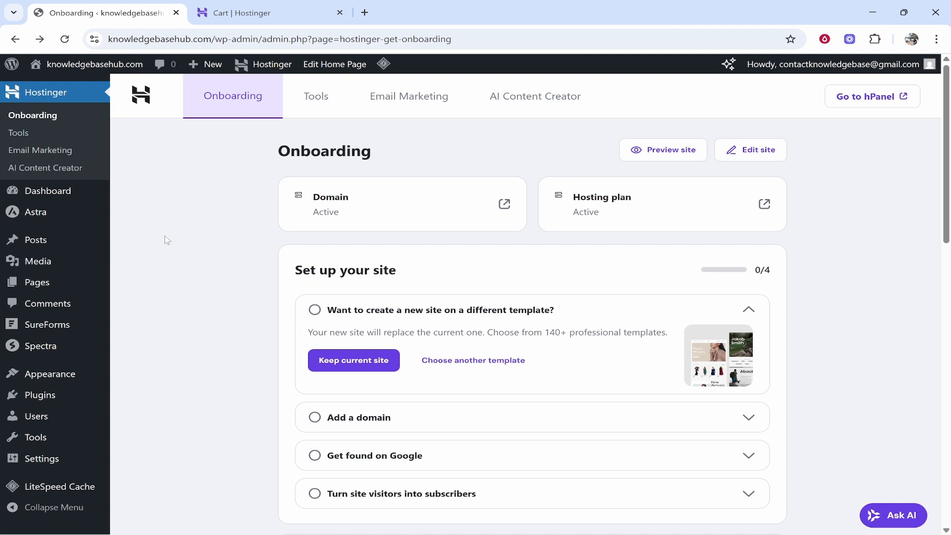
Return to the Hostinger cart showing Basic Web Hosting, 12 months, £41.88 subtotal.
click(270, 12)
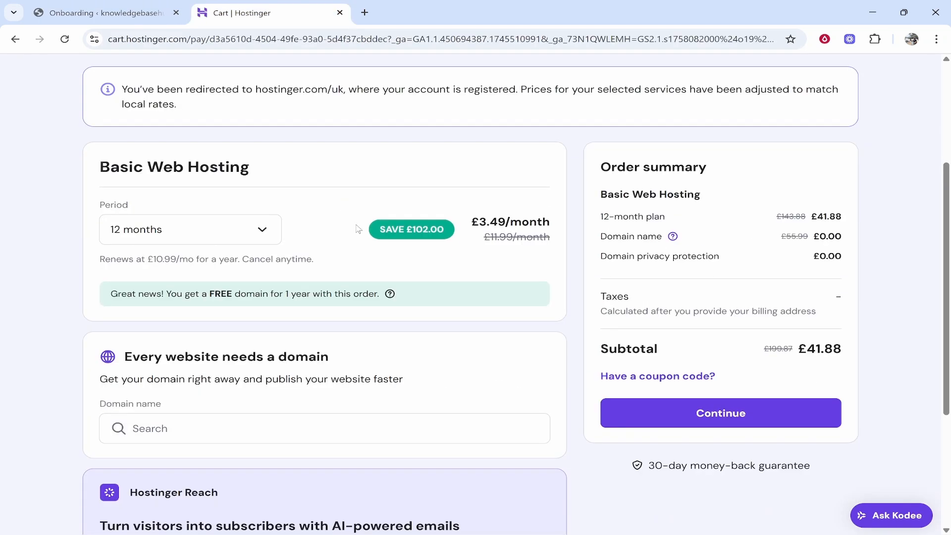
scroll(up, 3)
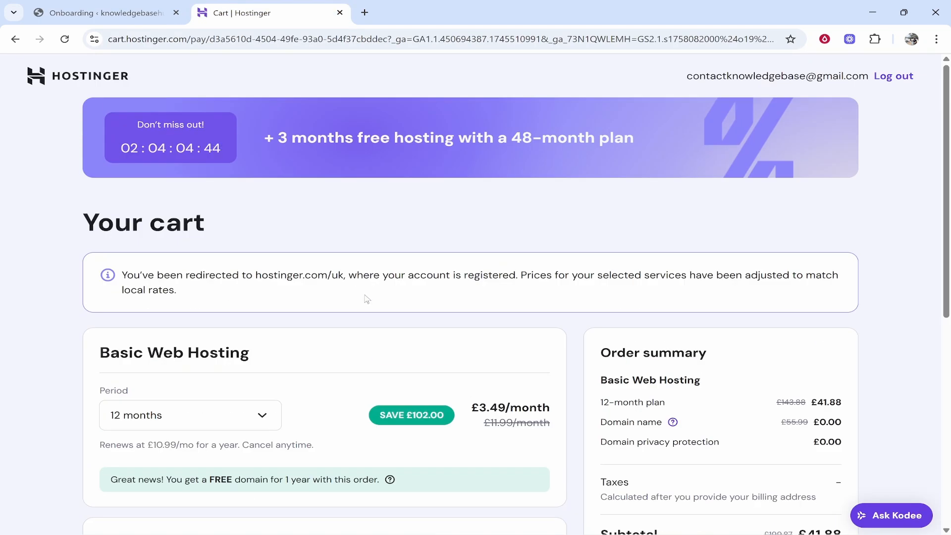
mouse_move(118, 151)
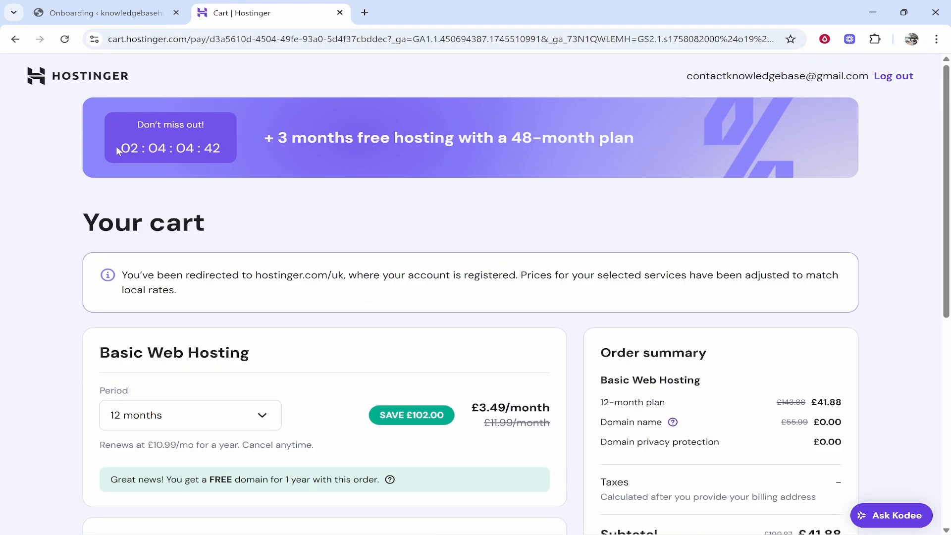